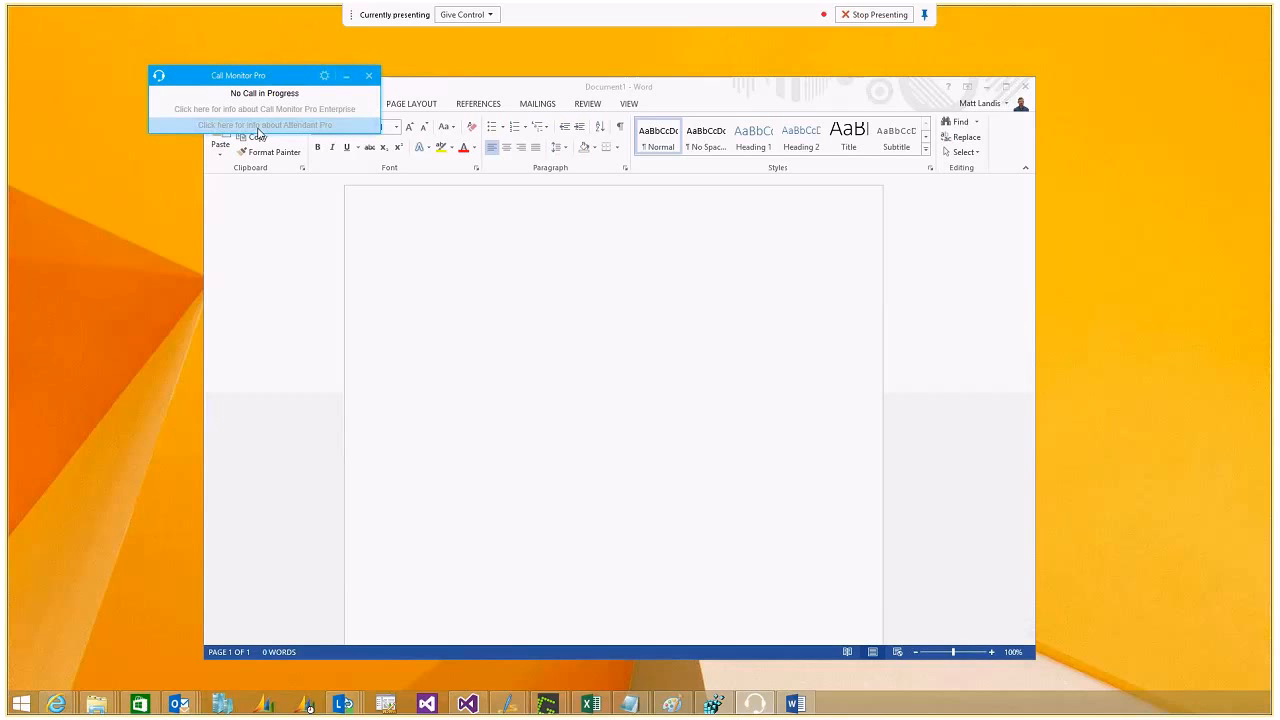
{"action": "mouse_move", "coordinate": [268, 252]}
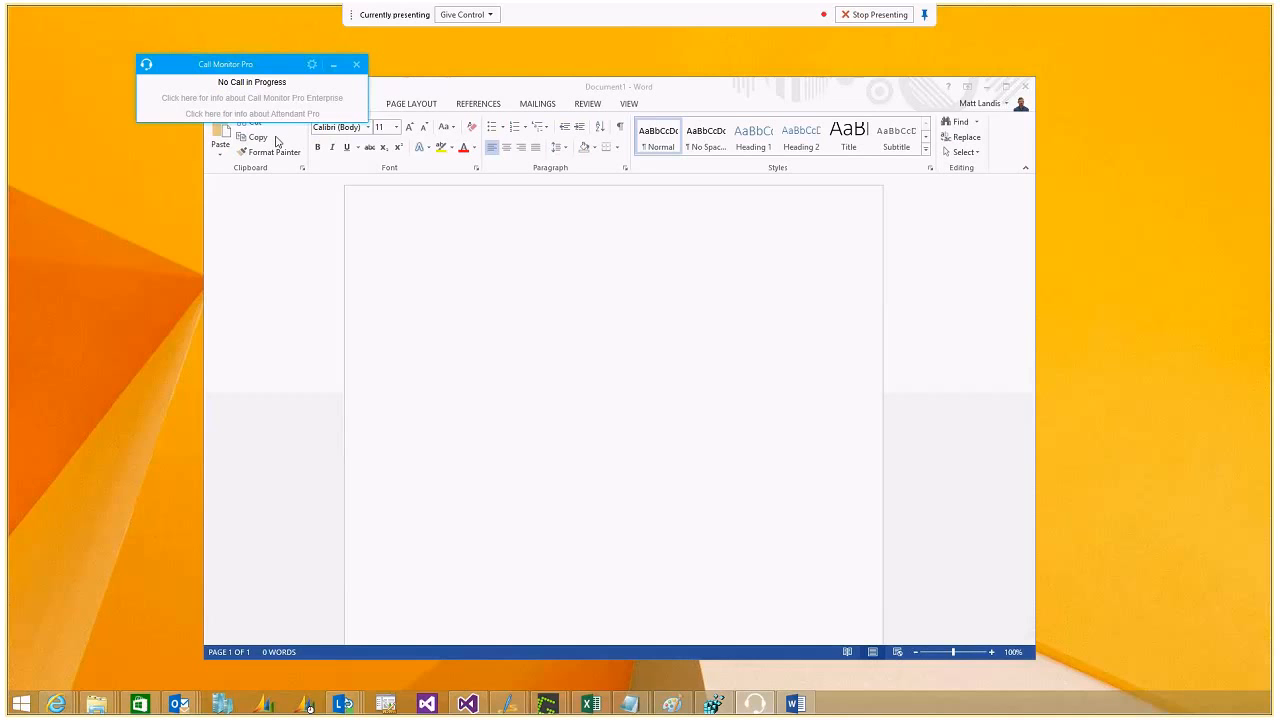
{"action": "mouse_move", "coordinate": [324, 184]}
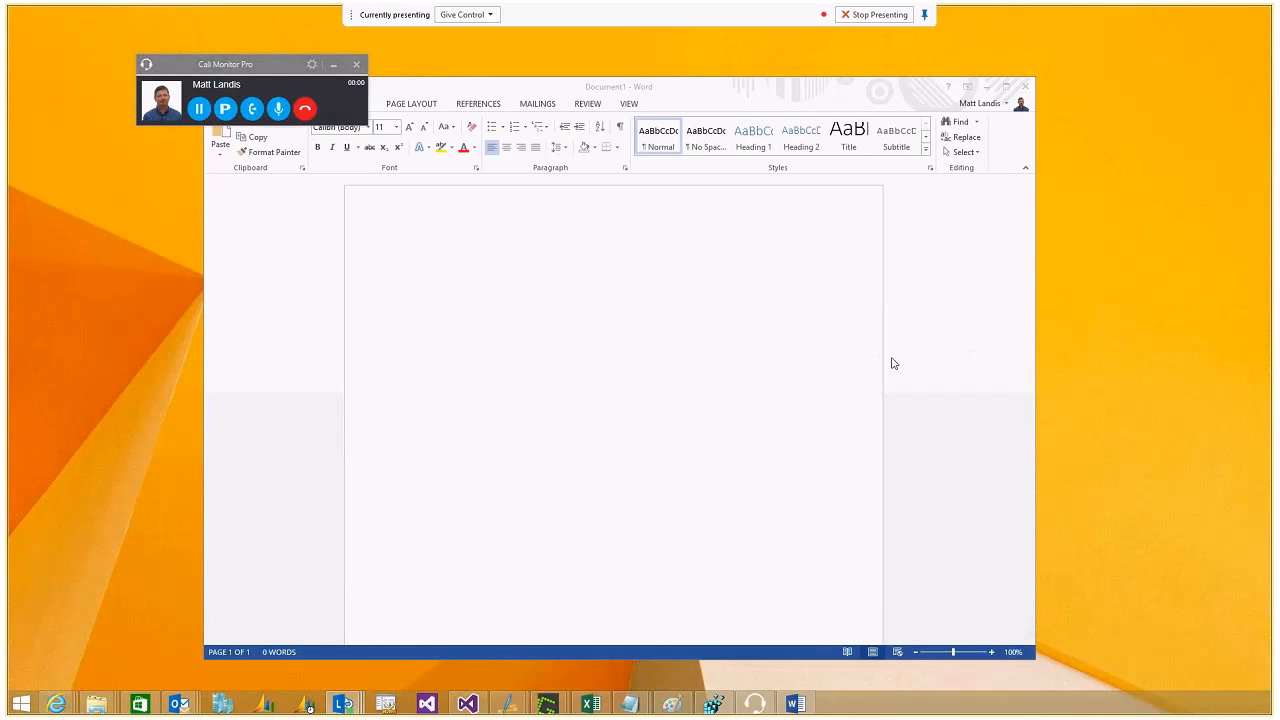
{"action": "mouse_move", "coordinate": [200, 68]}
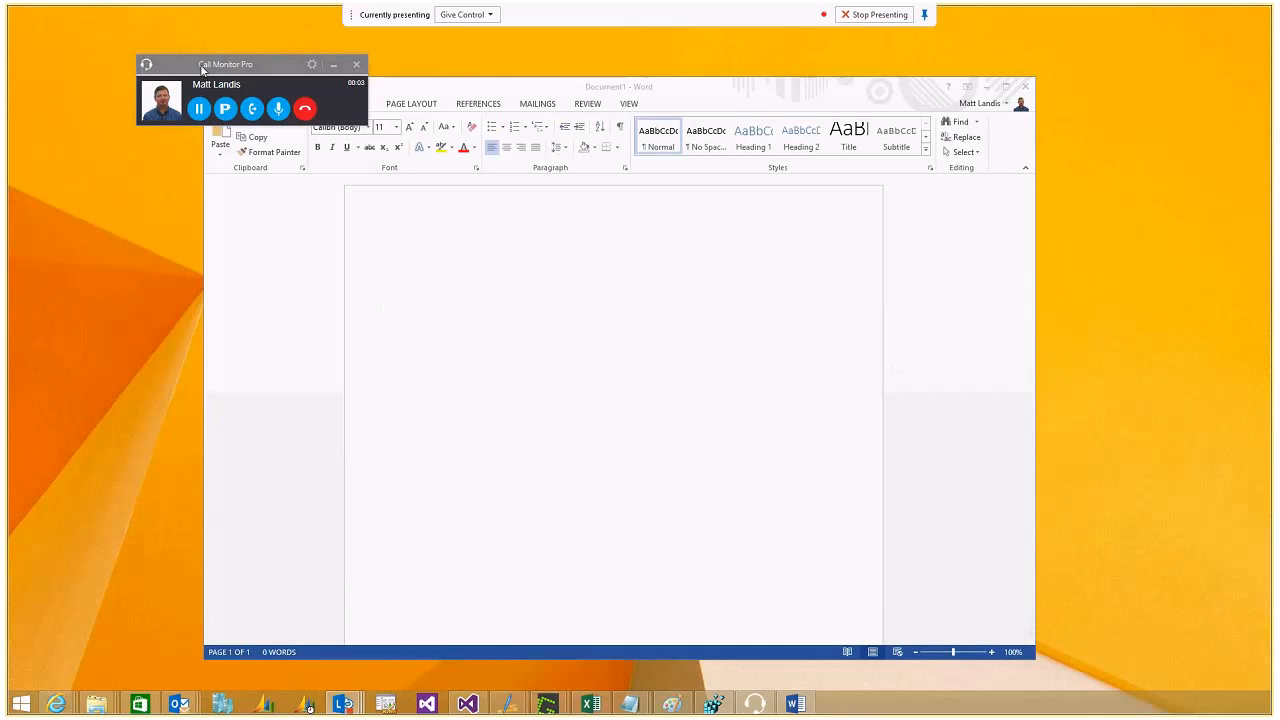
- Move the call widget over Word and enter sample text 'Kdlkjdsdafsadf' in the document
{"action": "left_click_drag", "start_coordinate": [244, 64], "coordinate": [310, 100]}
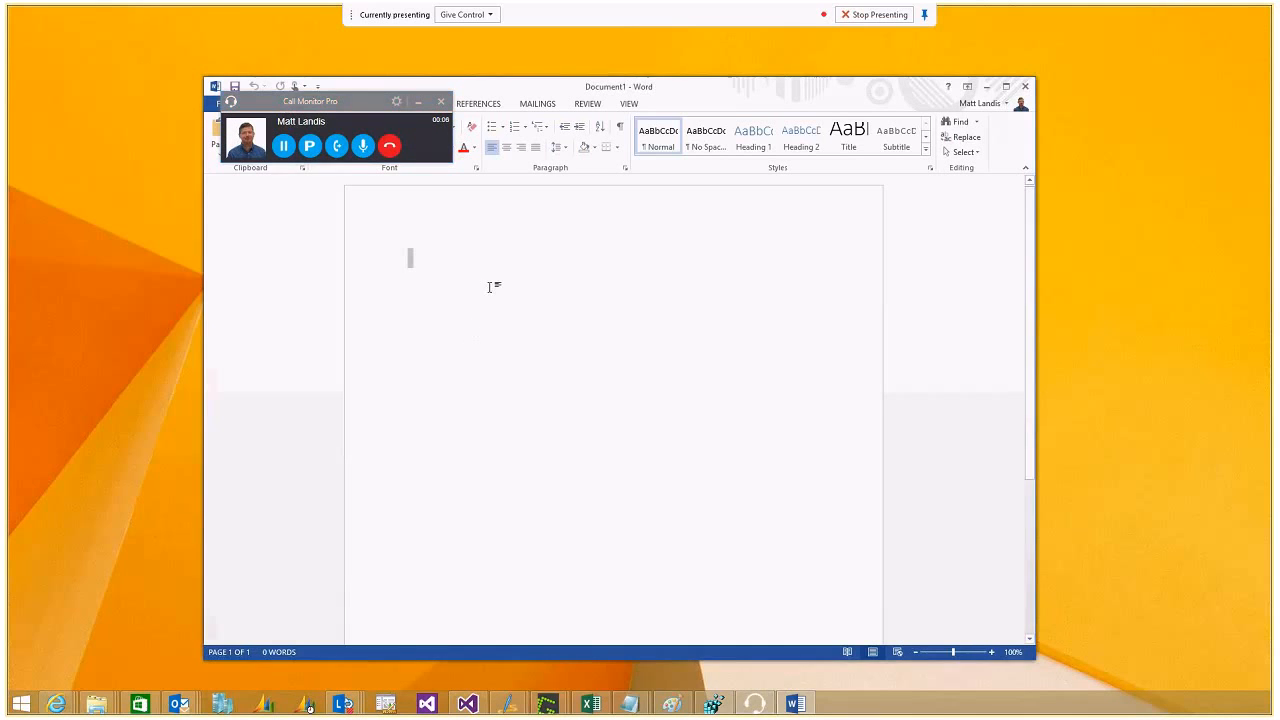
{"action": "type", "text": "Kdlkjdsdafsadf"}
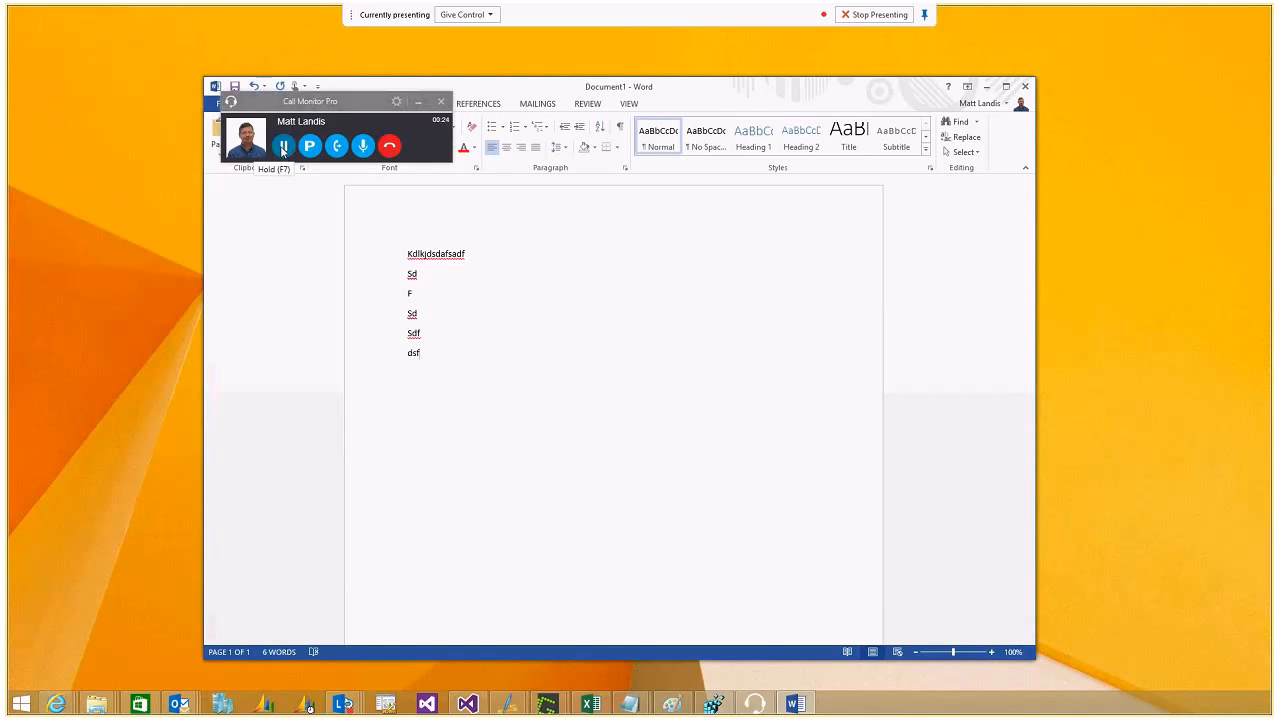
{"action": "left_click", "coordinate": [284, 146]}
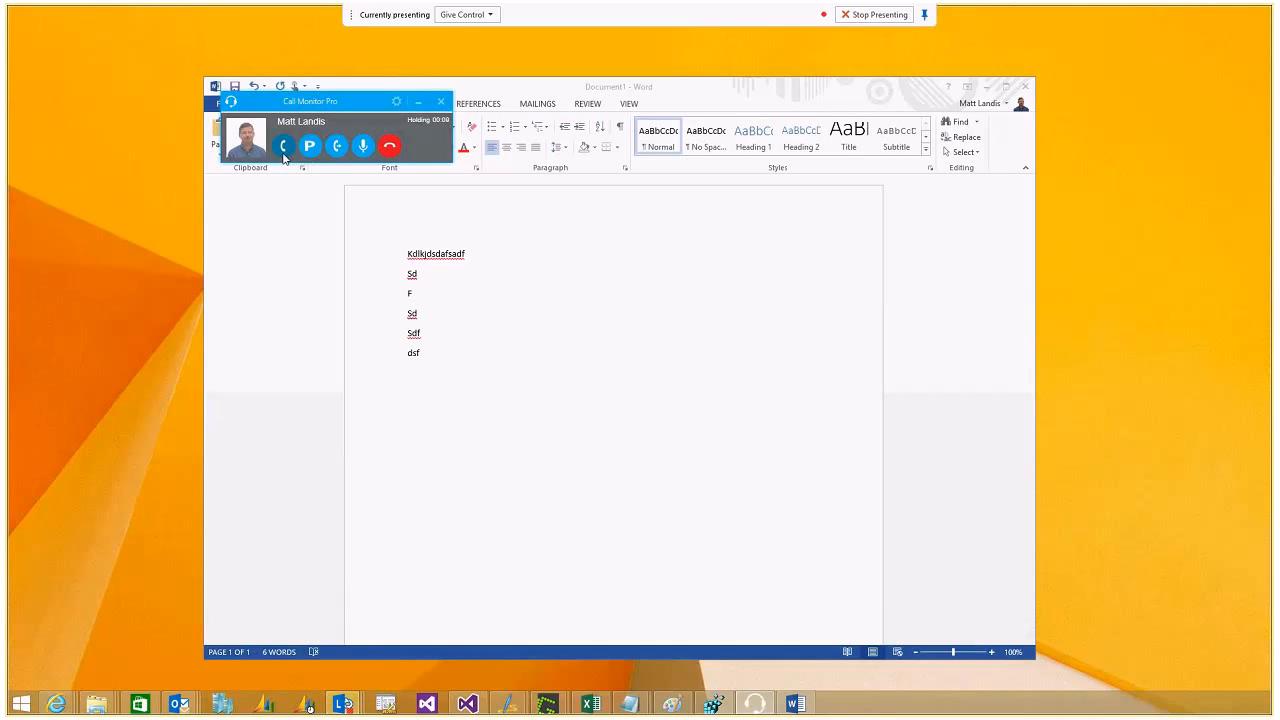
{"action": "left_click", "coordinate": [284, 146]}
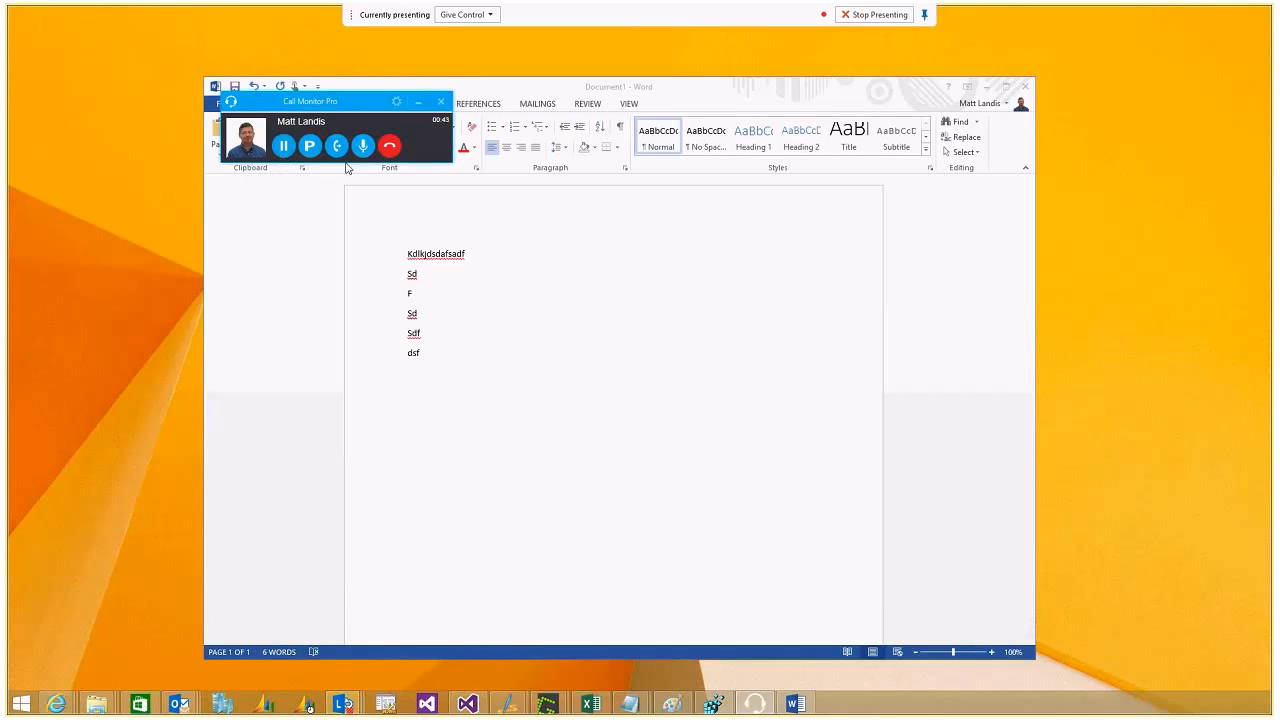
{"action": "mouse_move", "coordinate": [372, 184]}
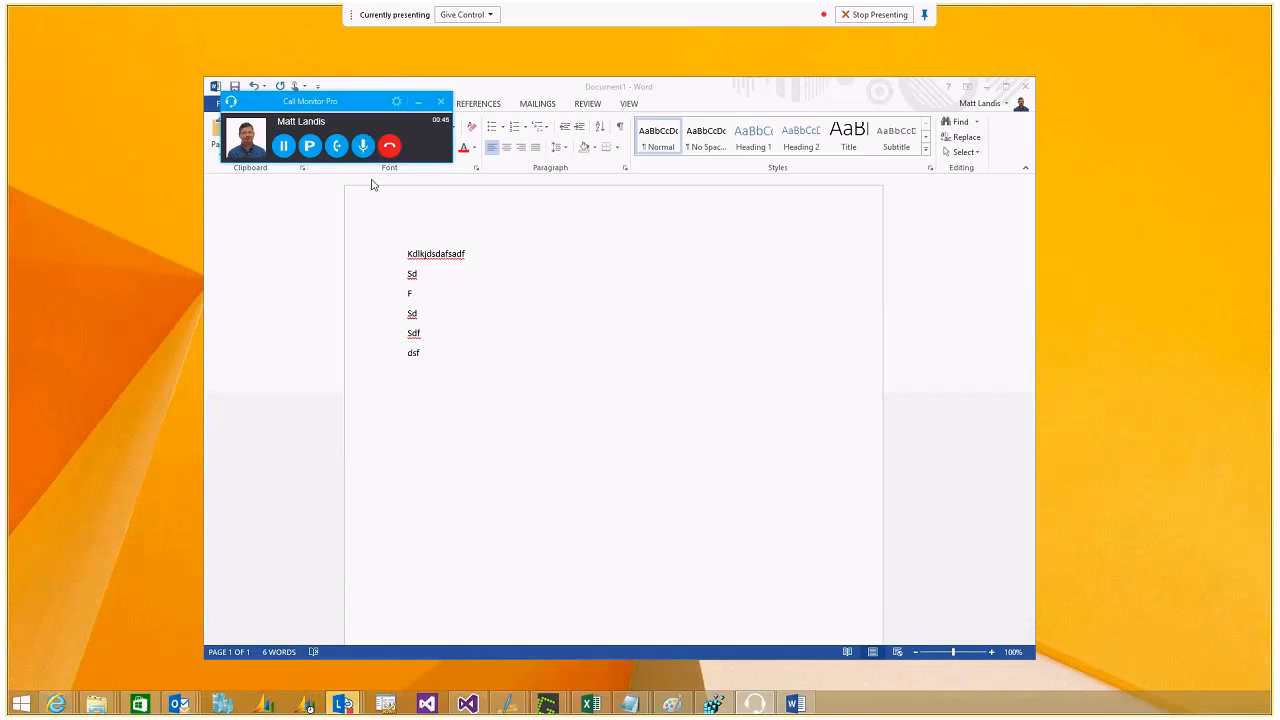
{"action": "mouse_move", "coordinate": [378, 164]}
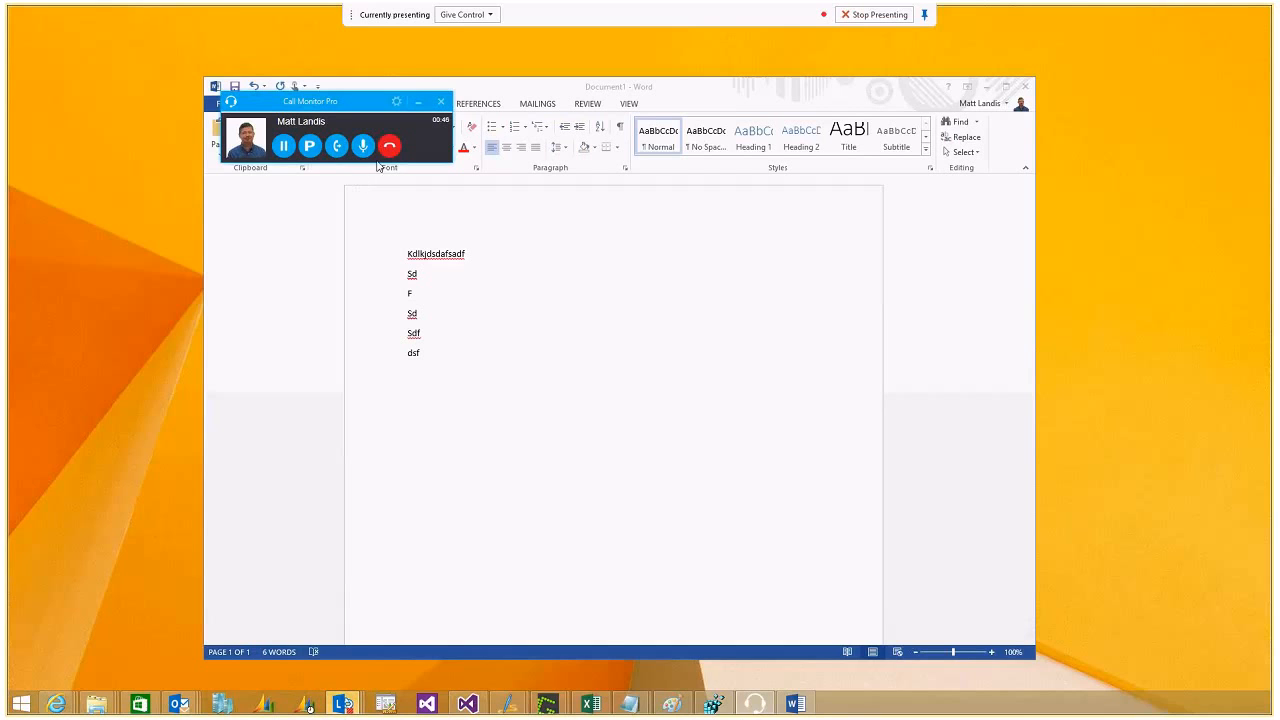
{"action": "mouse_move", "coordinate": [388, 146]}
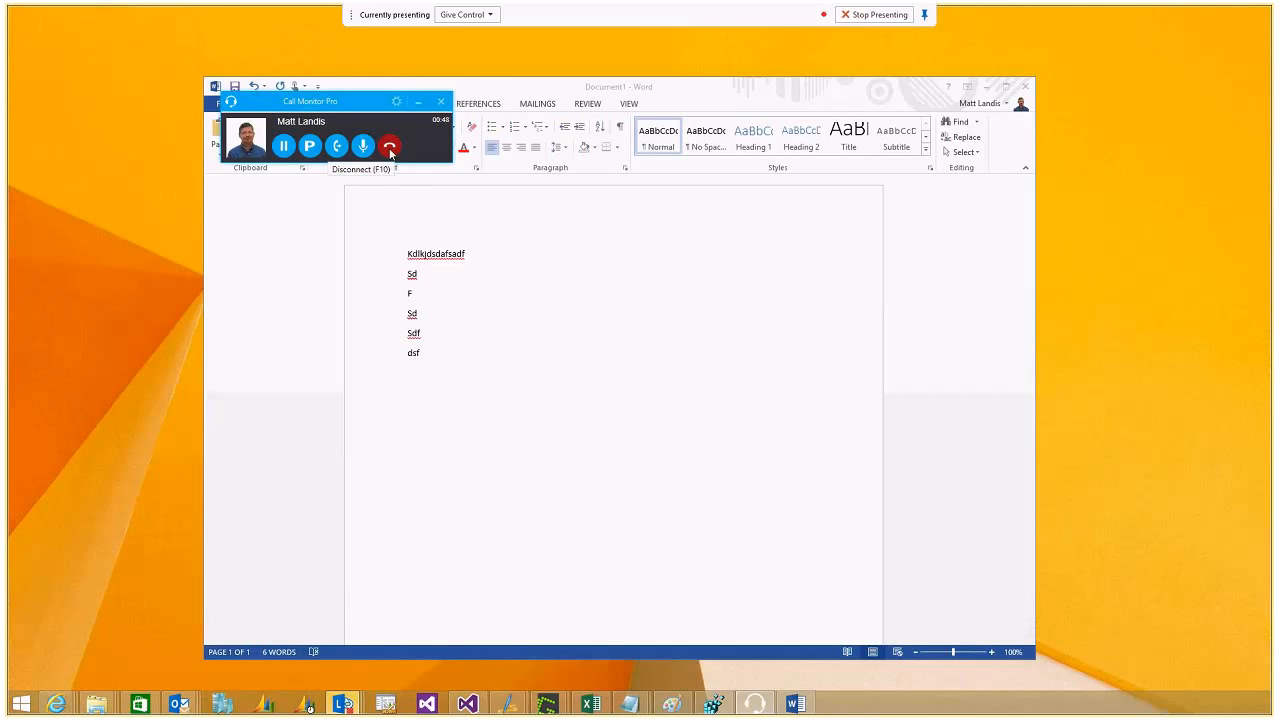
{"action": "mouse_move", "coordinate": [336, 146]}
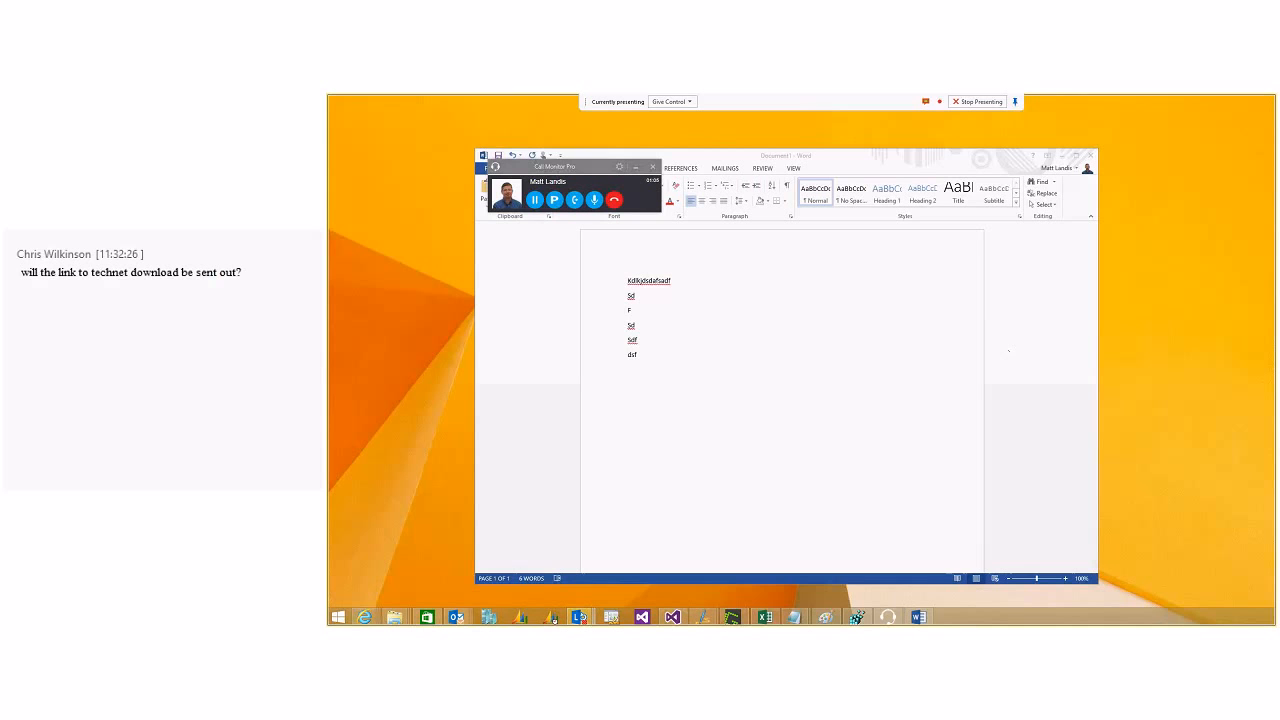
{"action": "mouse_move", "coordinate": [488, 272]}
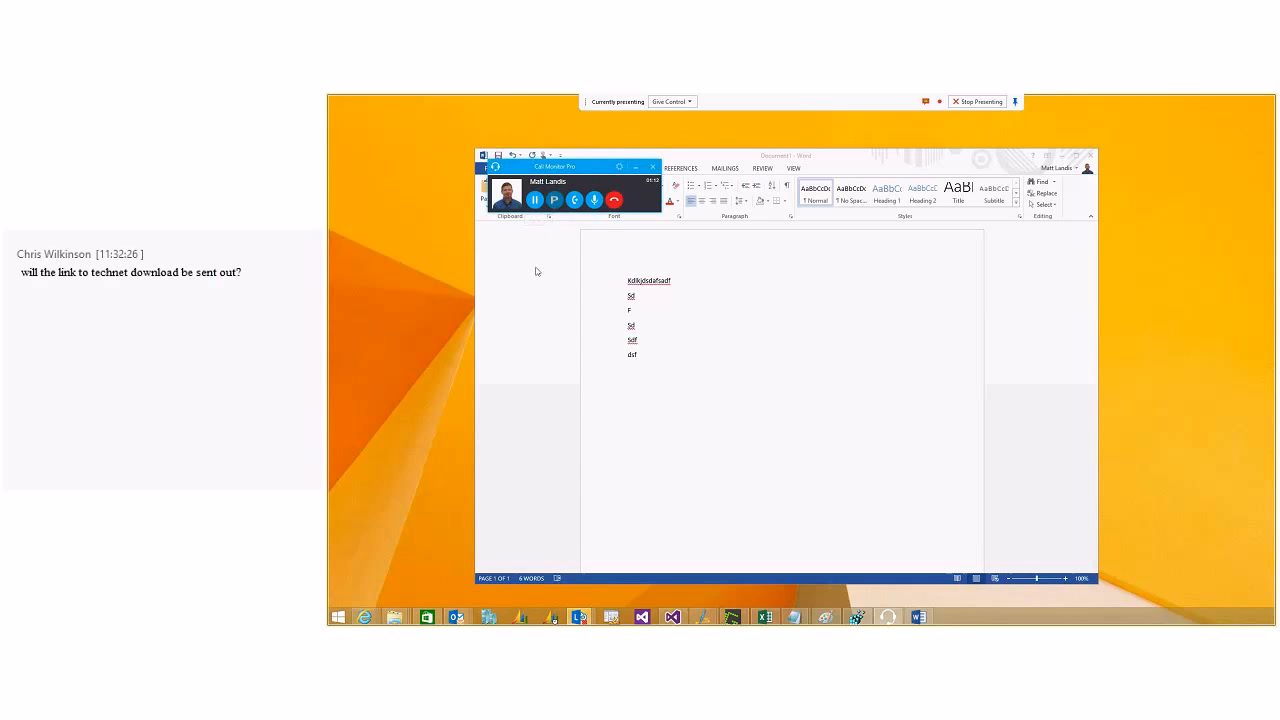
- Park the active call from the widget's Park button
{"action": "left_click", "coordinate": [534, 200]}
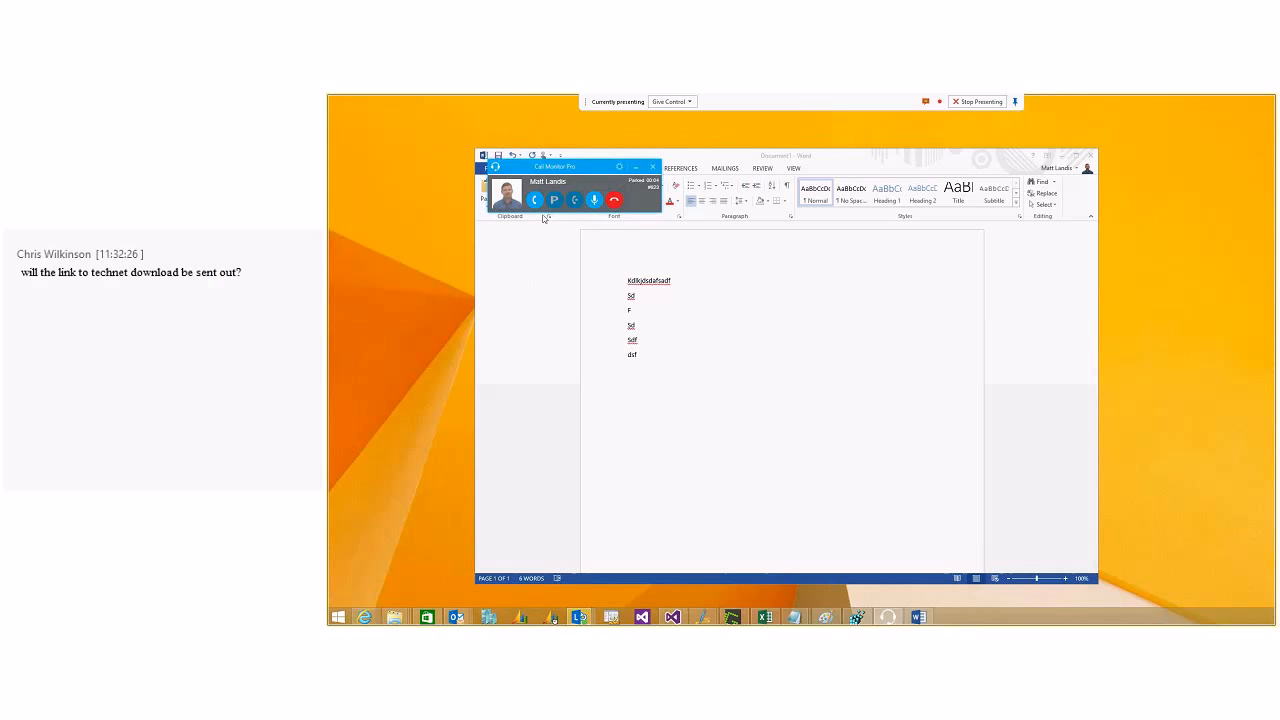
{"action": "mouse_move", "coordinate": [614, 200]}
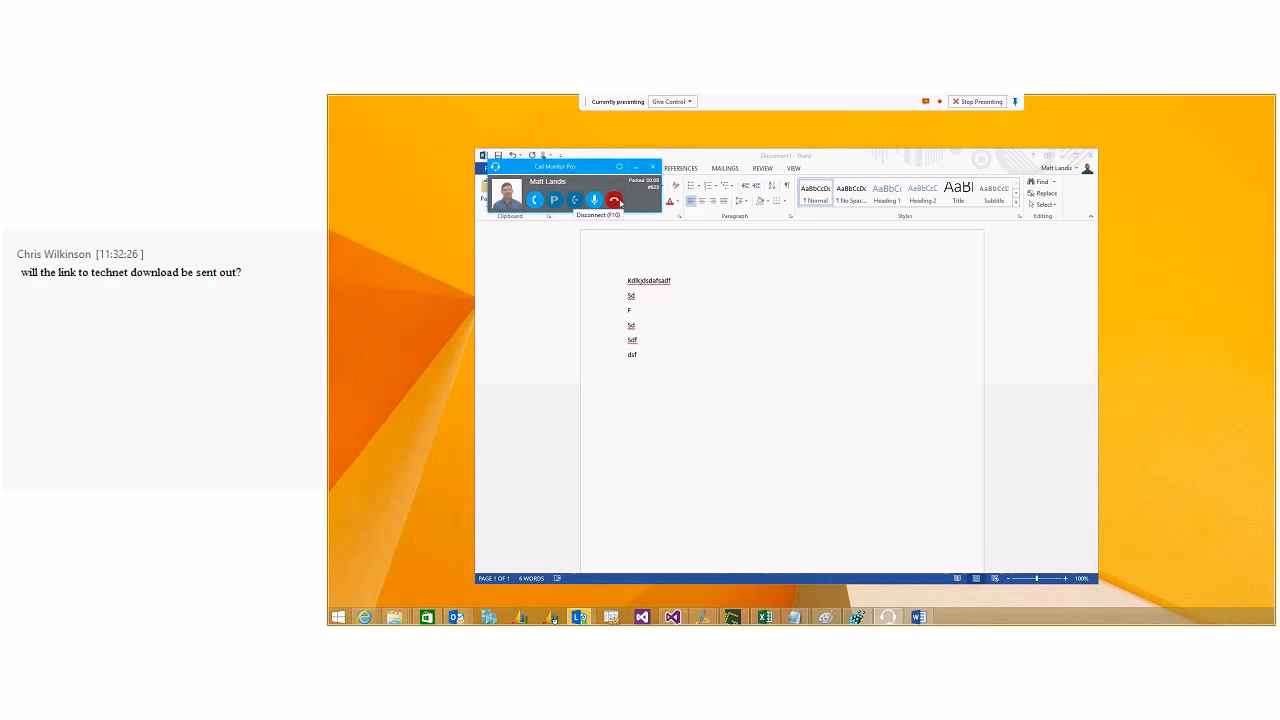
{"action": "mouse_move", "coordinate": [650, 204]}
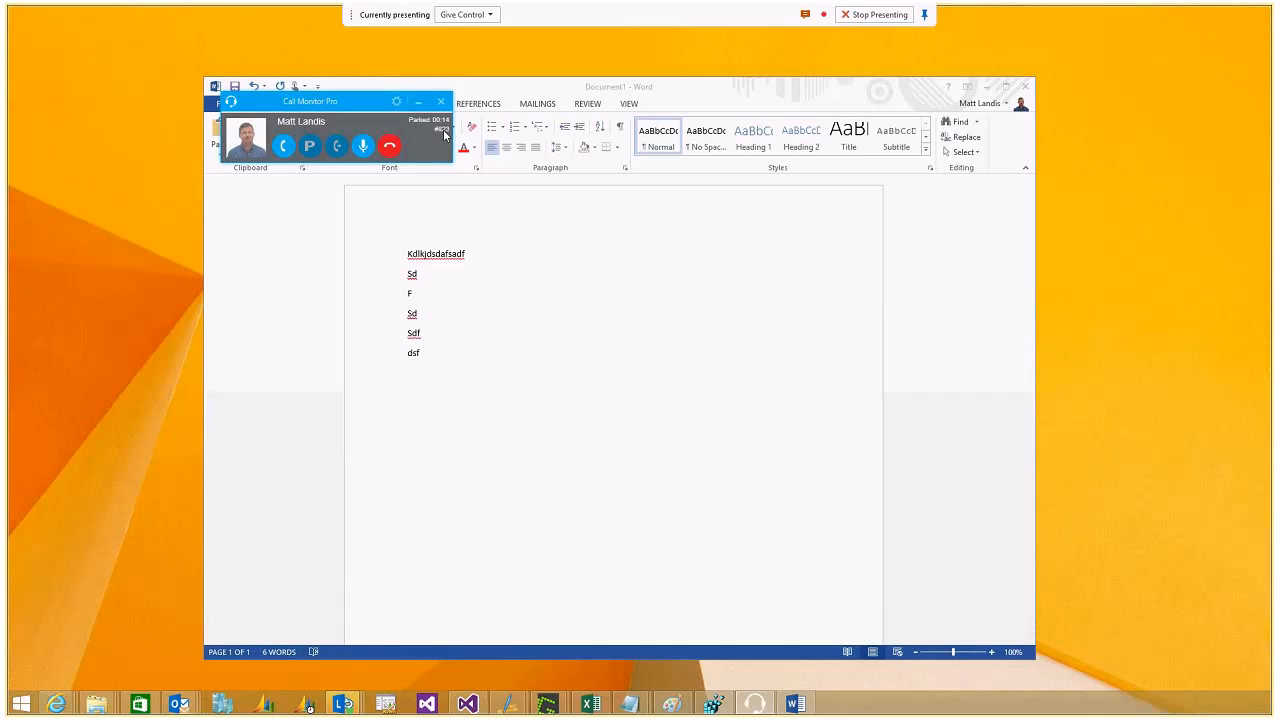
{"action": "mouse_move", "coordinate": [392, 224]}
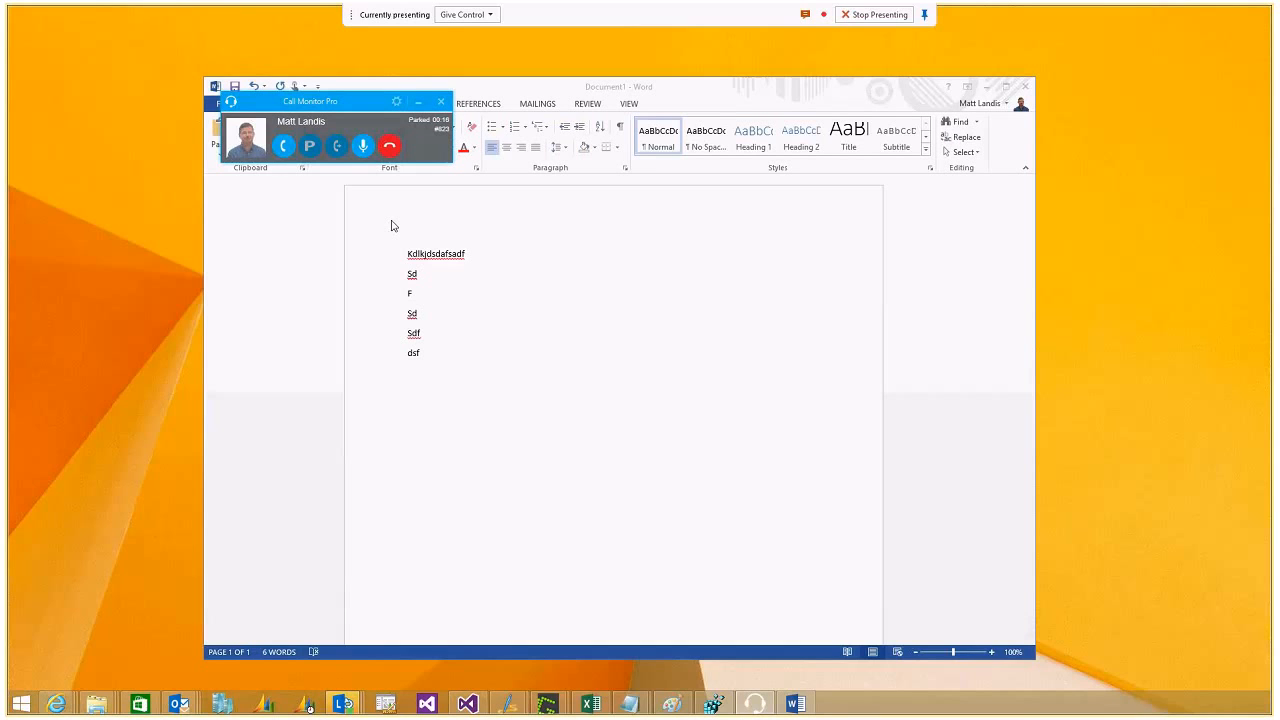
{"action": "mouse_move", "coordinate": [288, 168]}
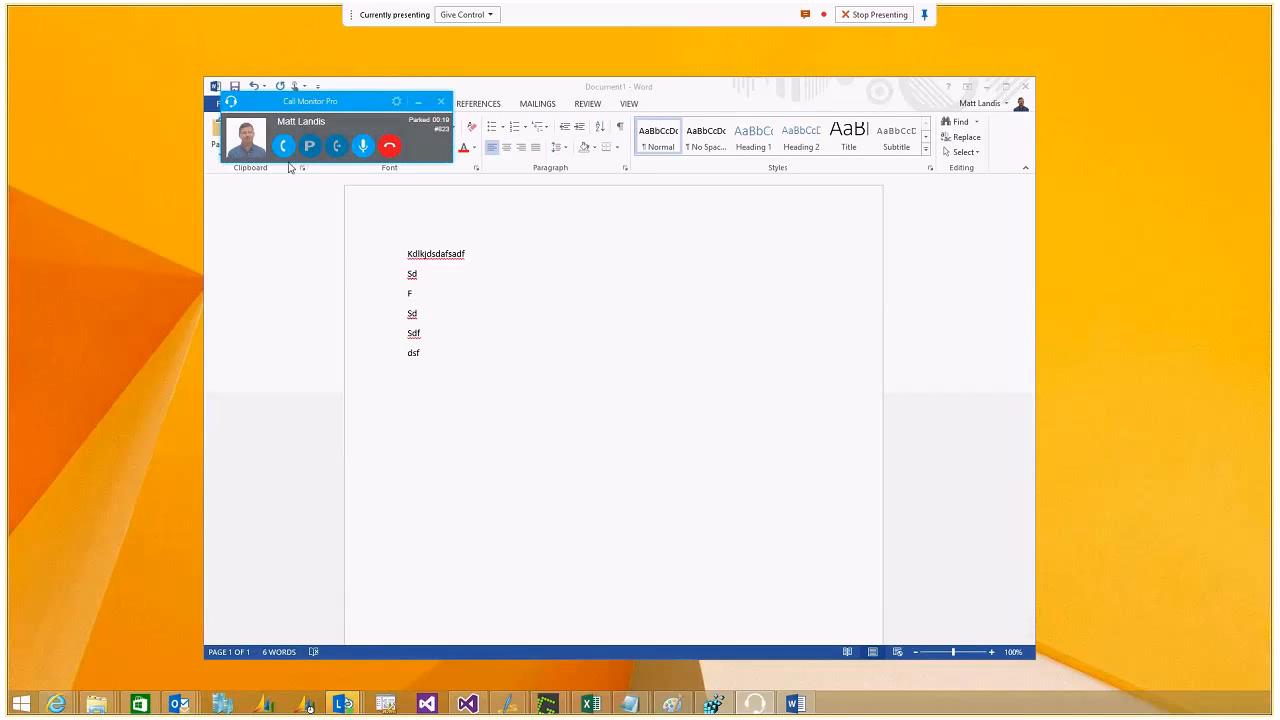
{"action": "mouse_move", "coordinate": [284, 146]}
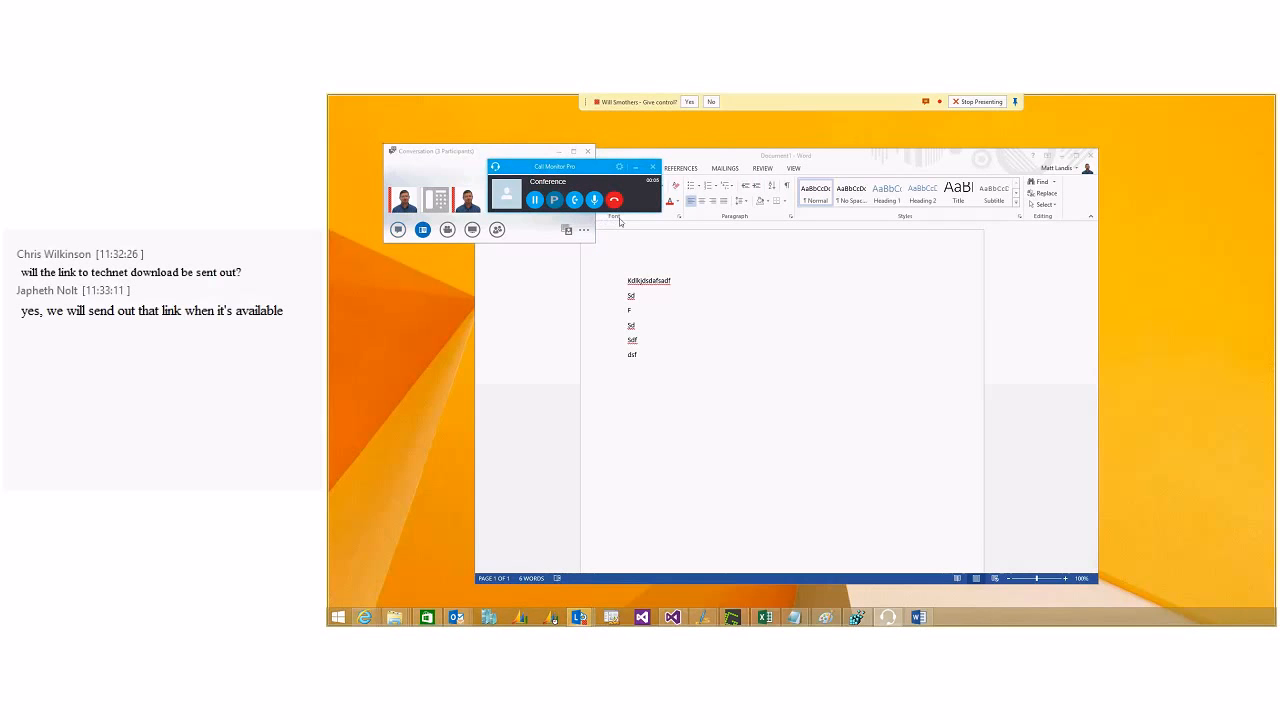
- Hang up the conference call with the red Disconnect button
{"action": "left_click", "coordinate": [614, 200]}
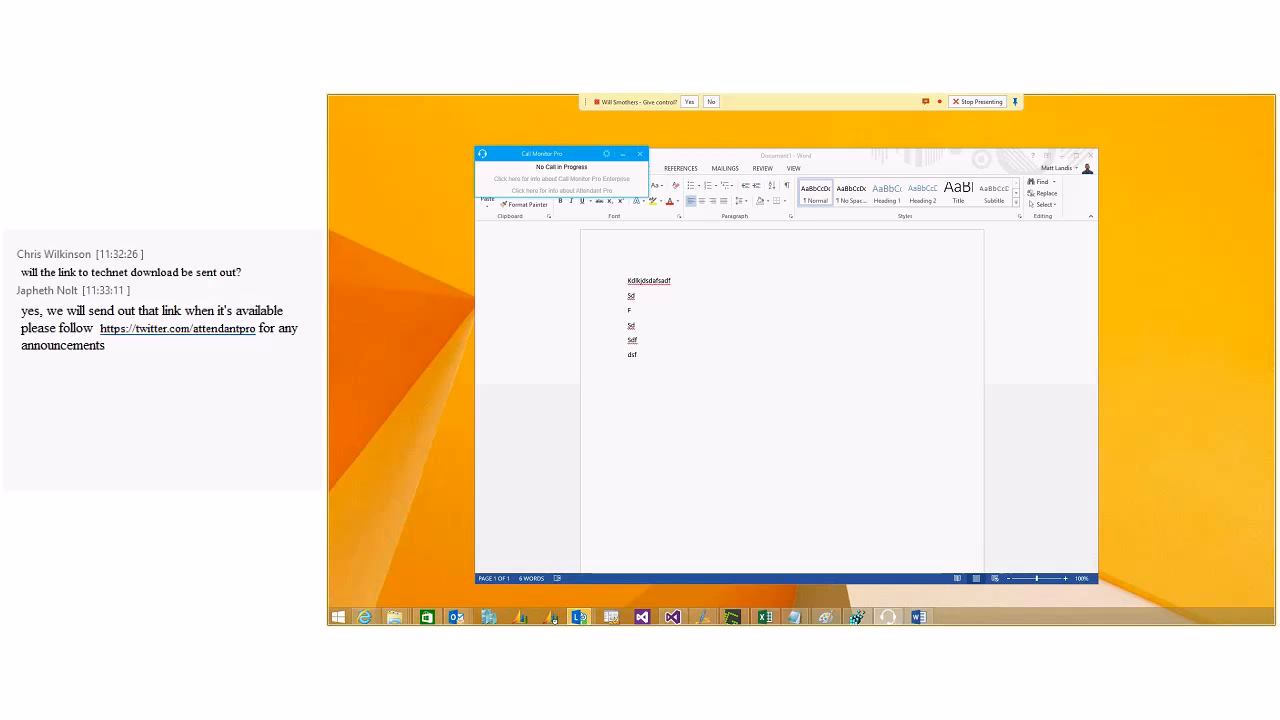
{"action": "mouse_move", "coordinate": [588, 218]}
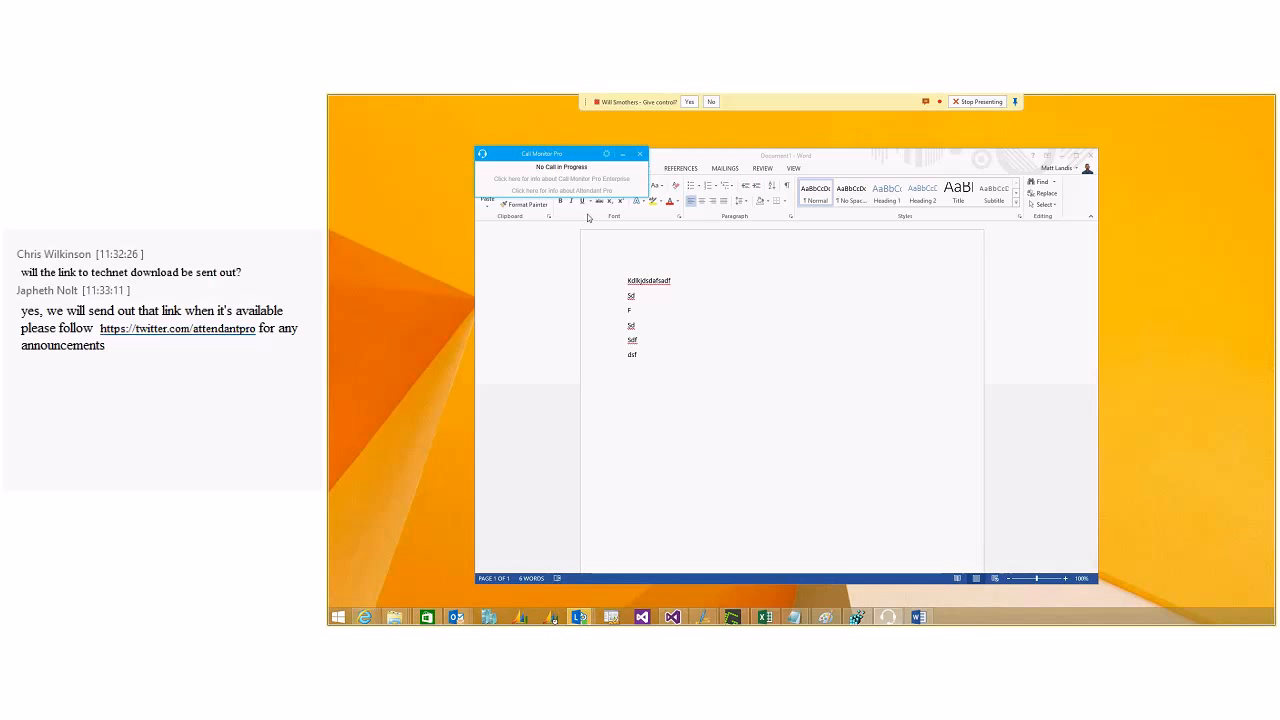
{"action": "mouse_move", "coordinate": [584, 216]}
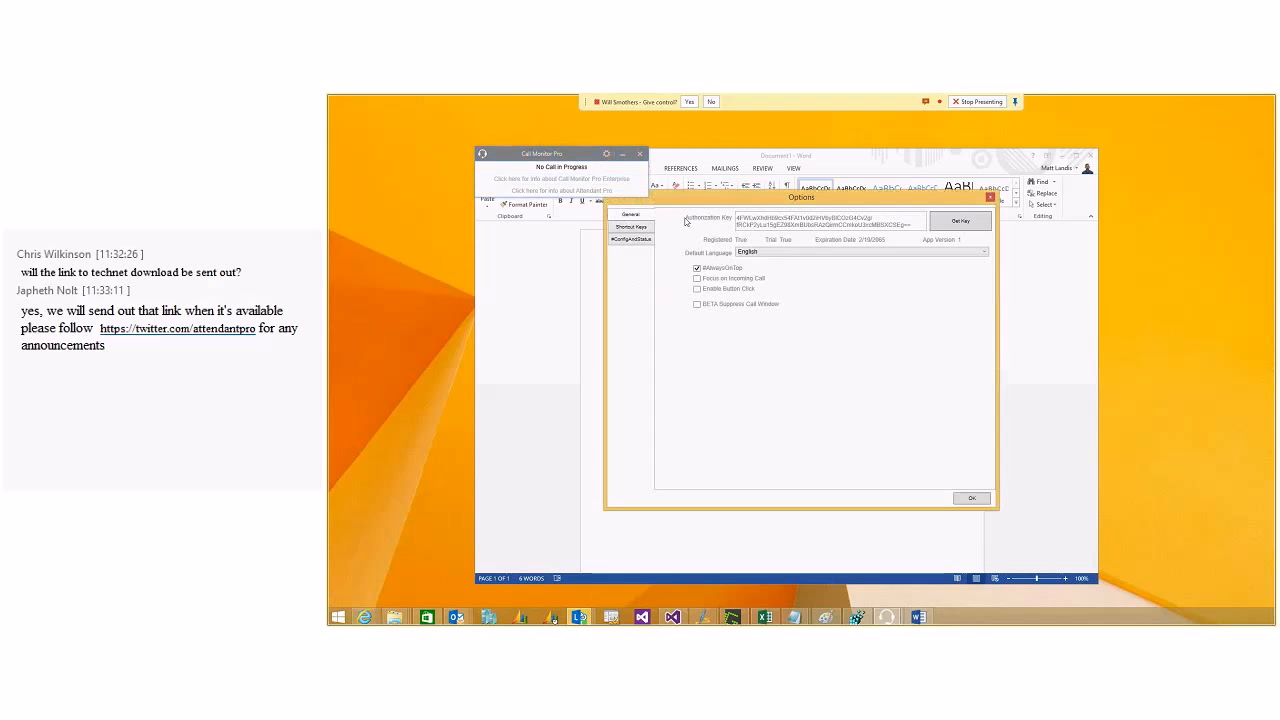
- Move the Options window aside and close it, then answer the new incoming call
{"action": "left_click_drag", "start_coordinate": [800, 198], "coordinate": [896, 132]}
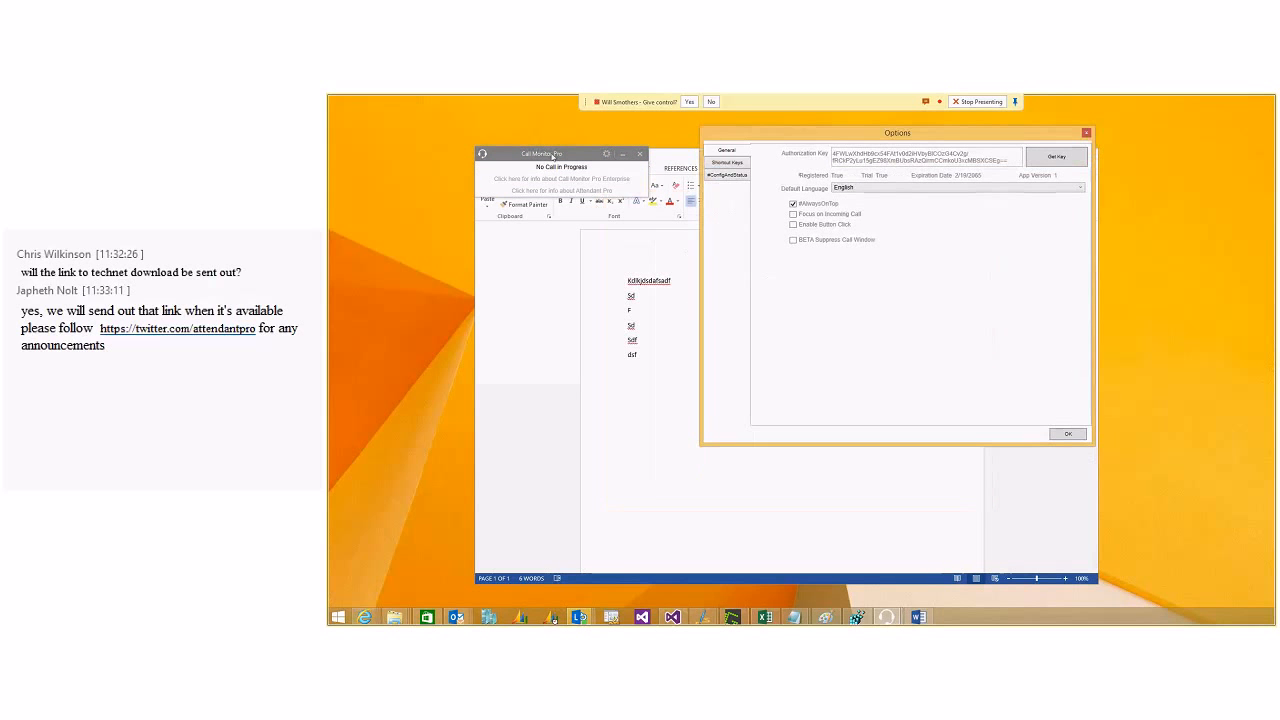
{"action": "left_click", "coordinate": [1068, 432]}
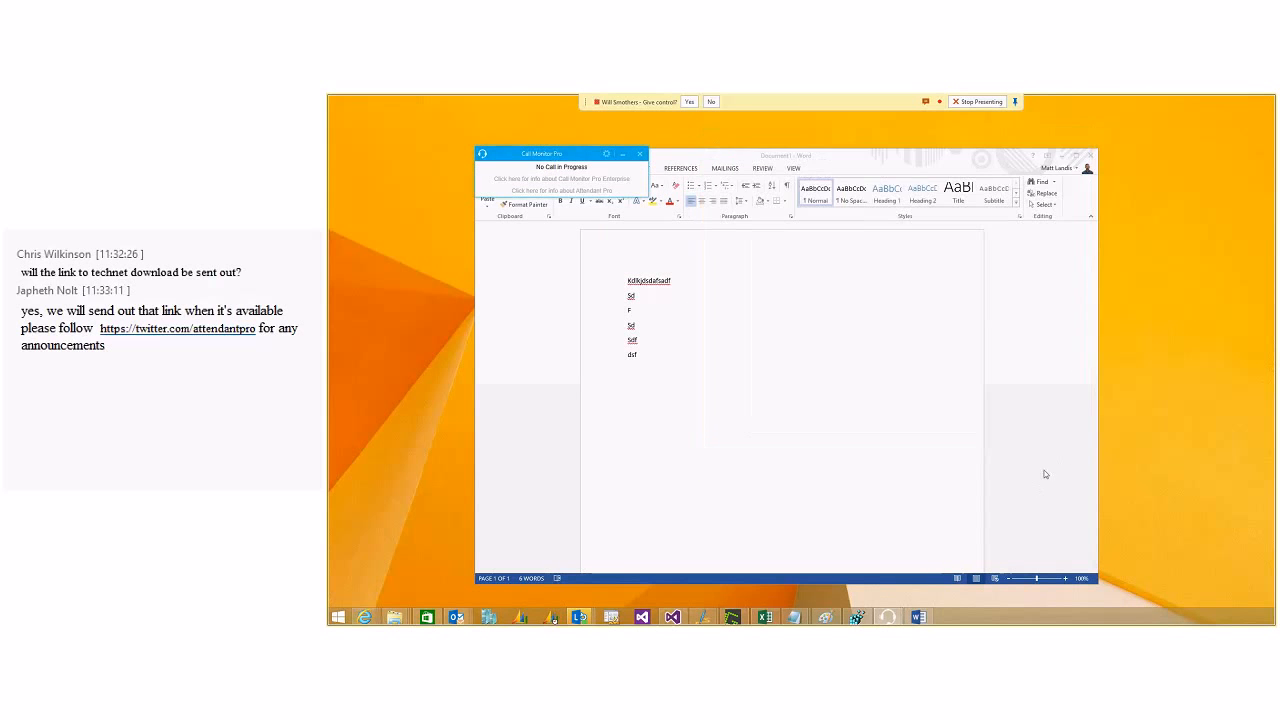
{"action": "mouse_move", "coordinate": [810, 420]}
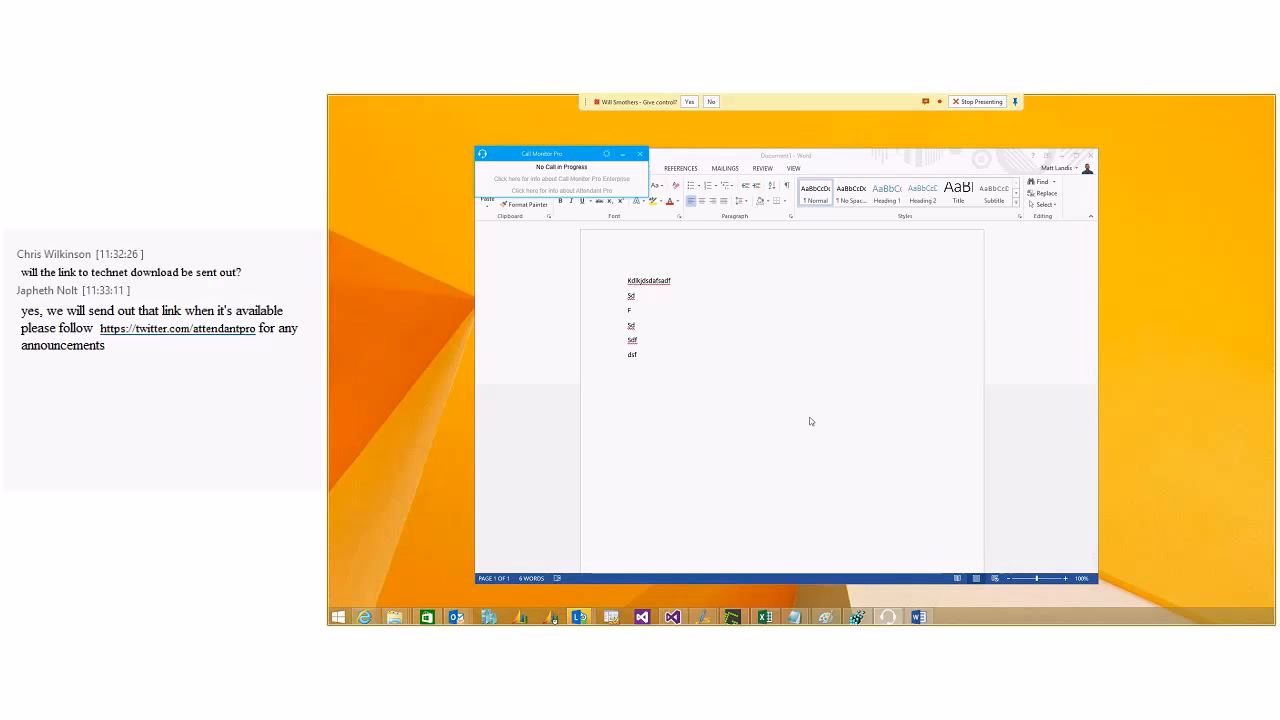
{"action": "left_click", "coordinate": [688, 100]}
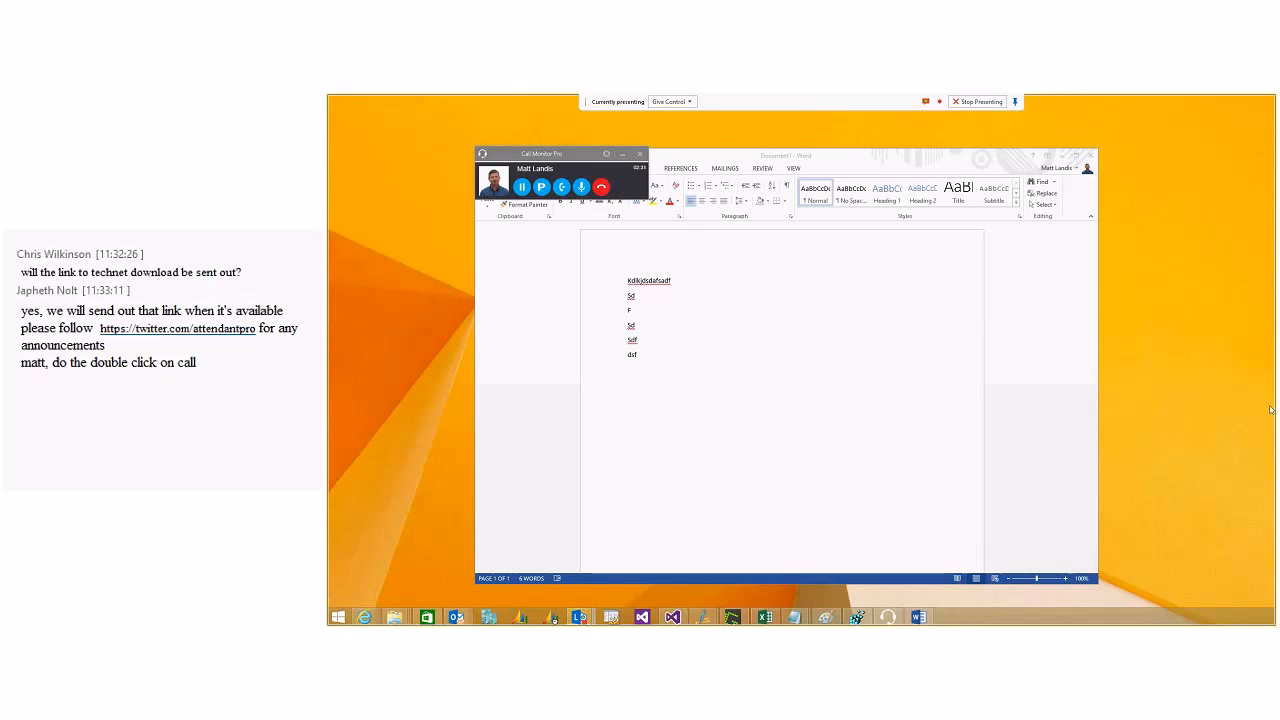
{"action": "mouse_move", "coordinate": [872, 548]}
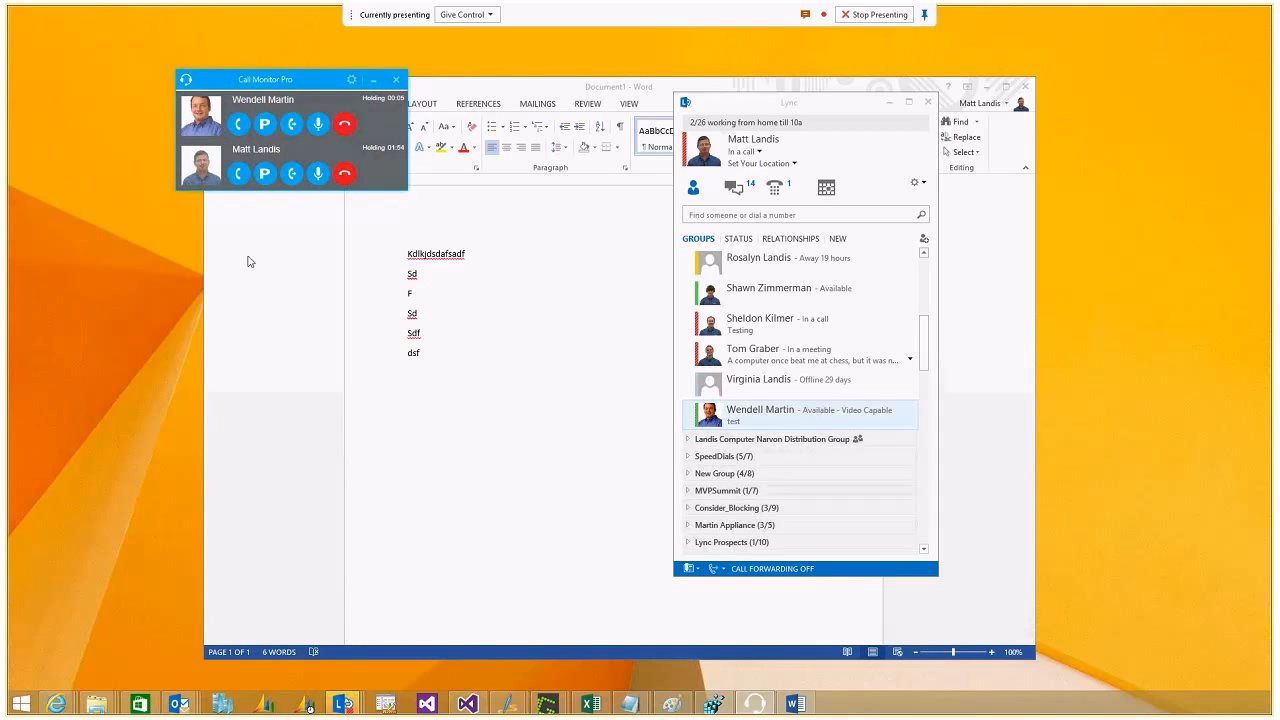
- Hold and retrieve the second call, then attempt to transfer it
{"action": "left_click", "coordinate": [238, 172]}
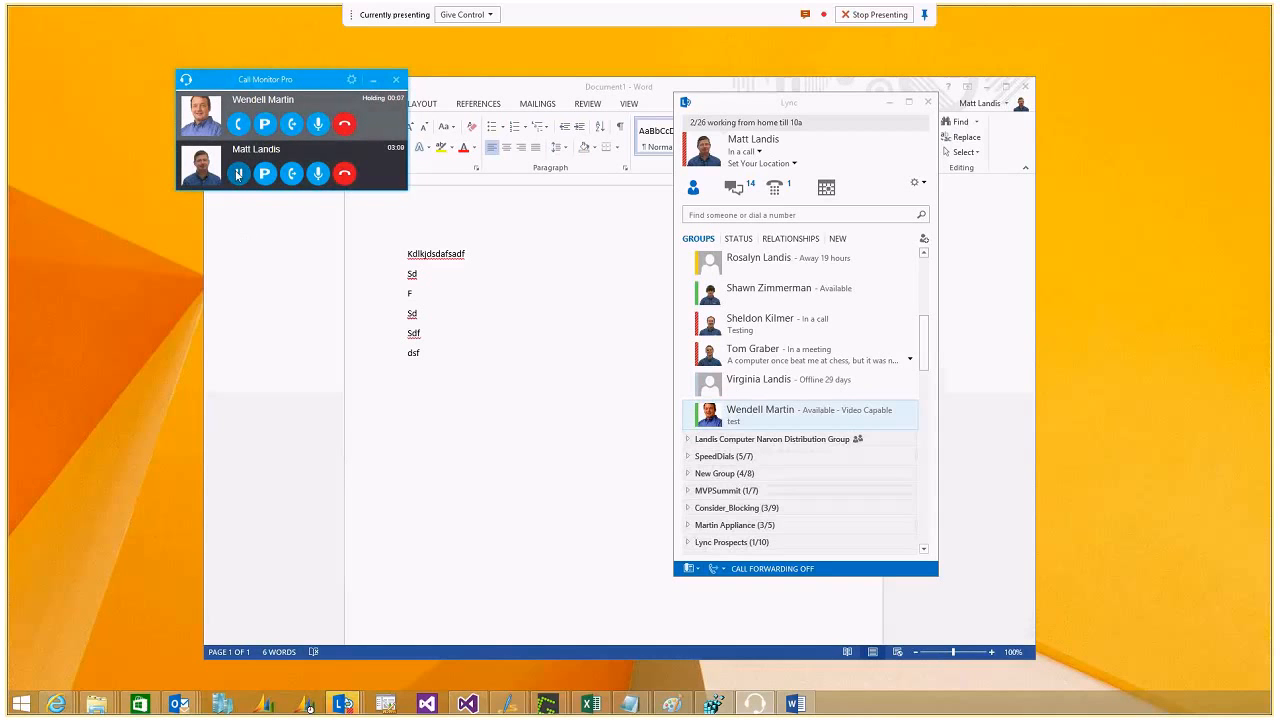
{"action": "mouse_move", "coordinate": [238, 124]}
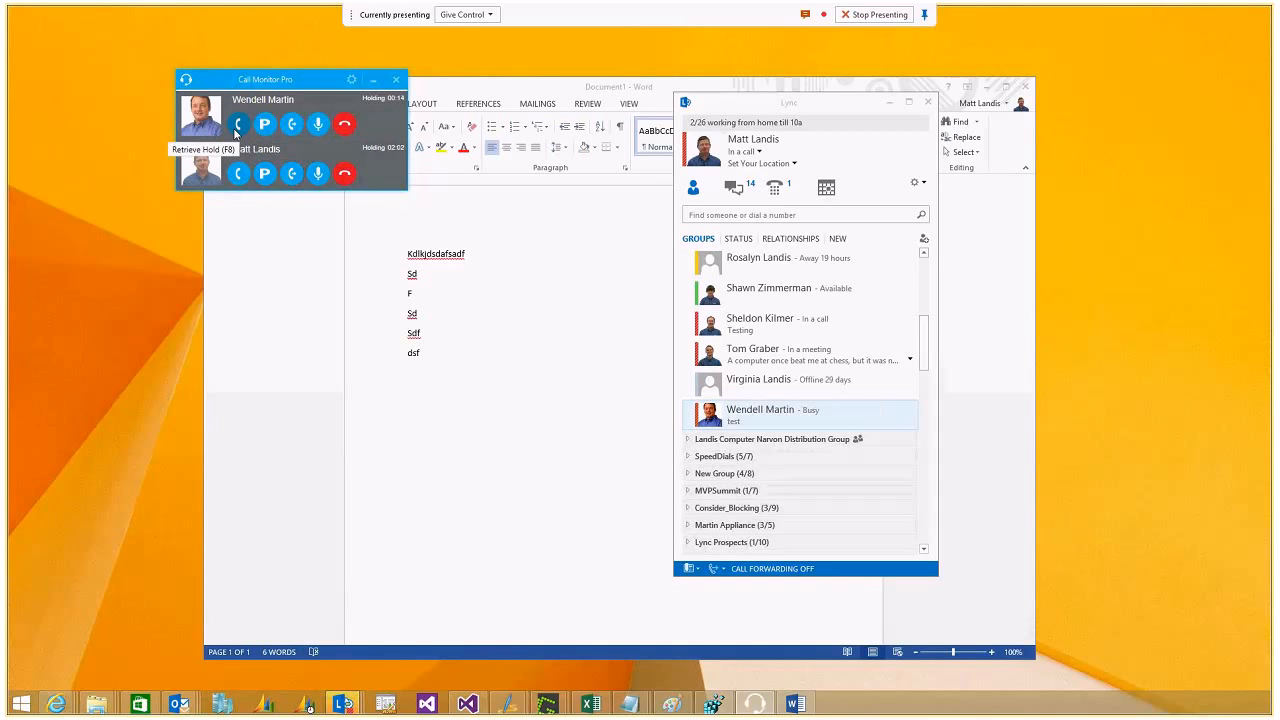
{"action": "left_click", "coordinate": [238, 124]}
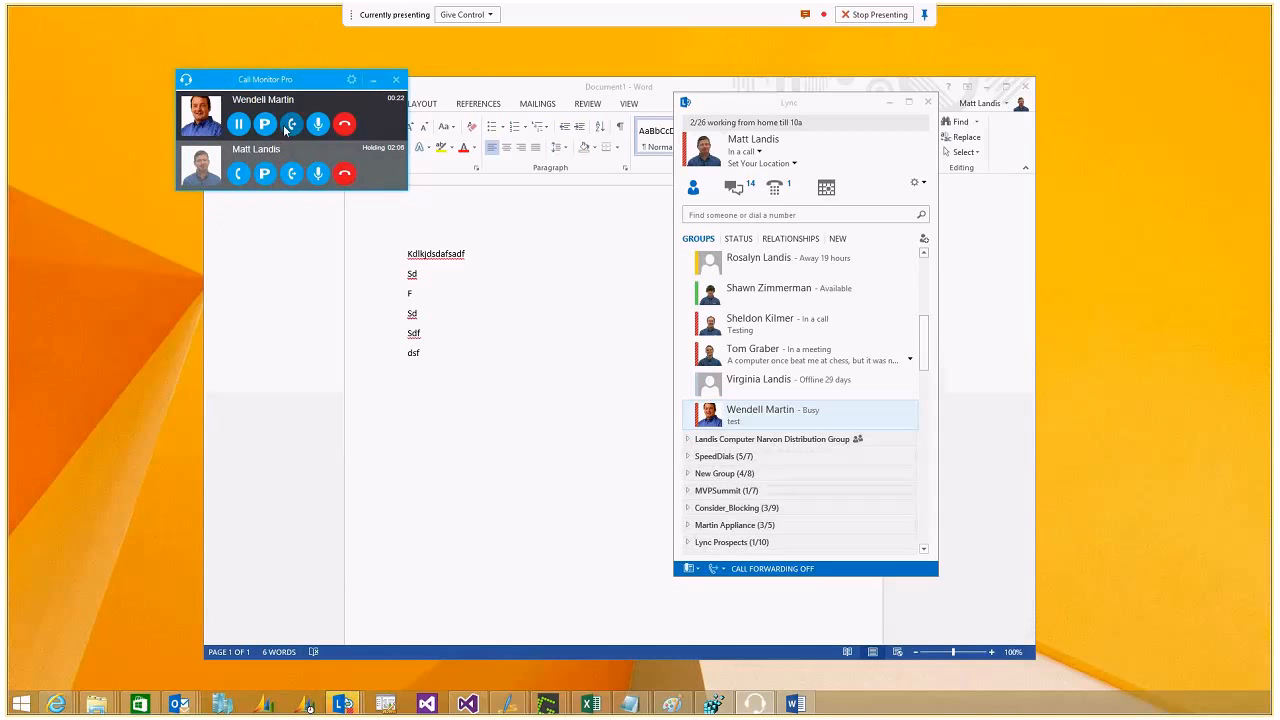
{"action": "mouse_move", "coordinate": [292, 124]}
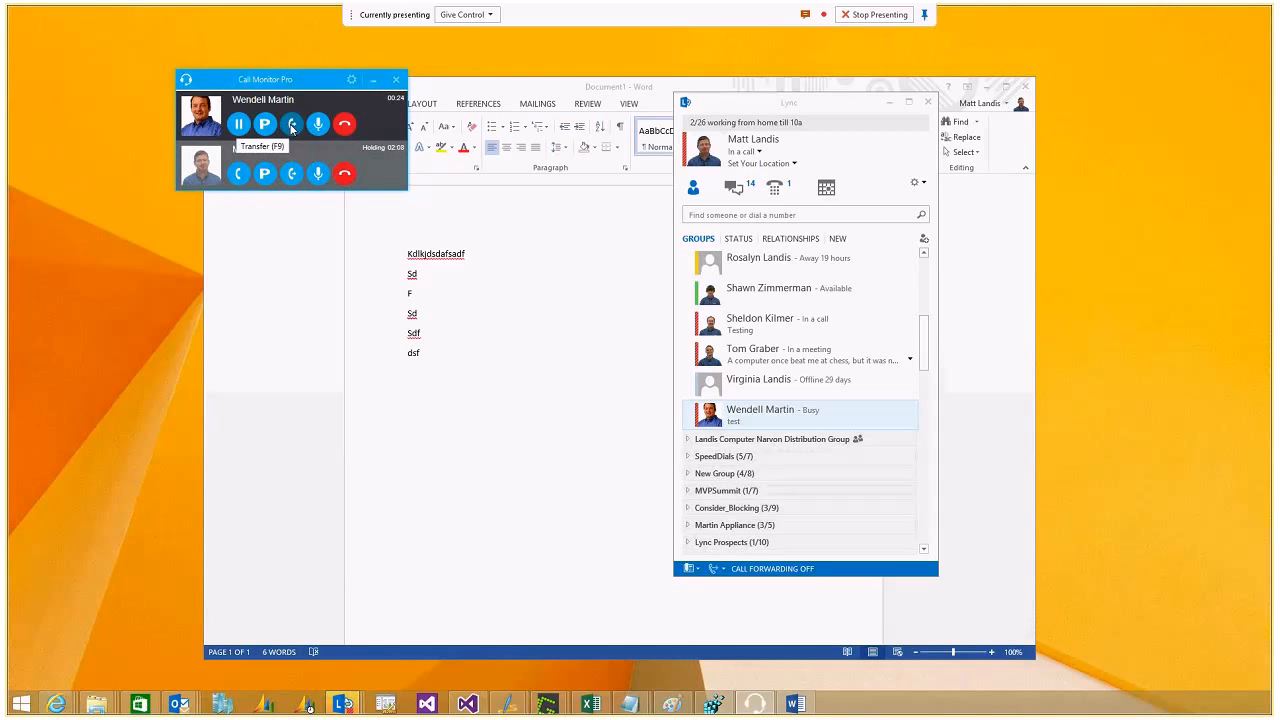
{"action": "left_click", "coordinate": [292, 124]}
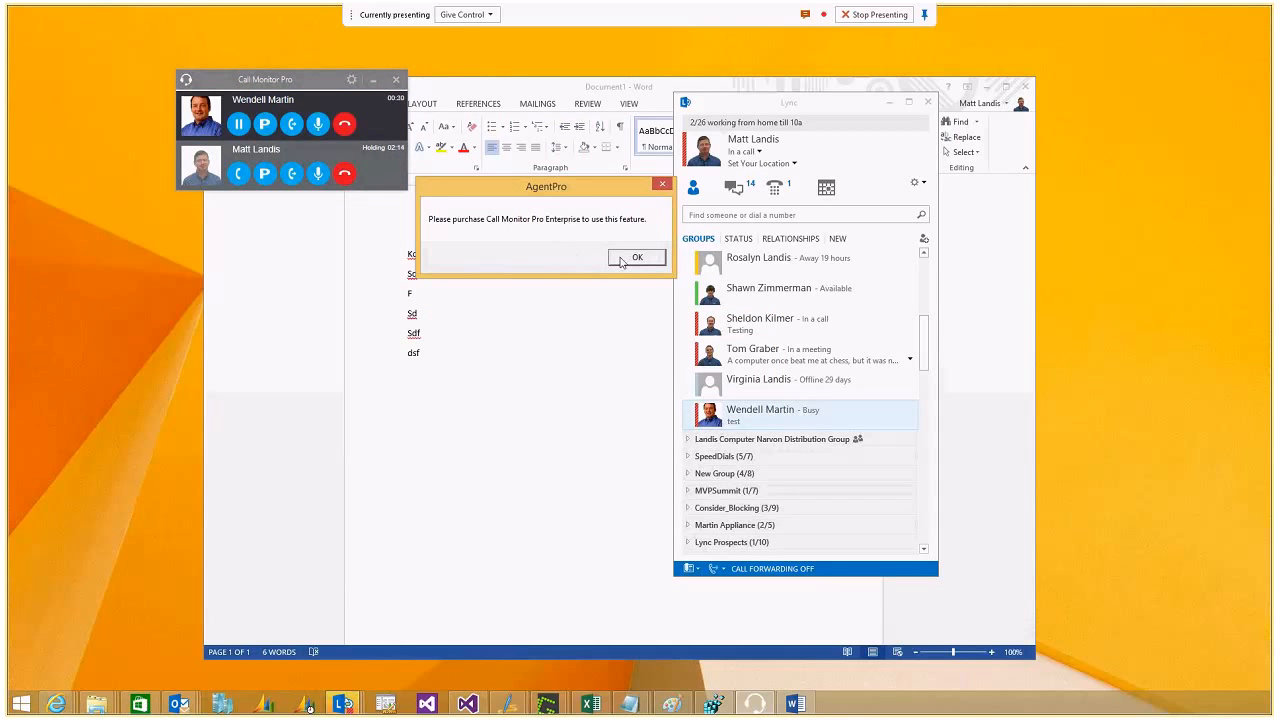
- Acknowledge the AgentPro notice that transfer requires Call Monitor Pro Enterprise
{"action": "left_click", "coordinate": [636, 256]}
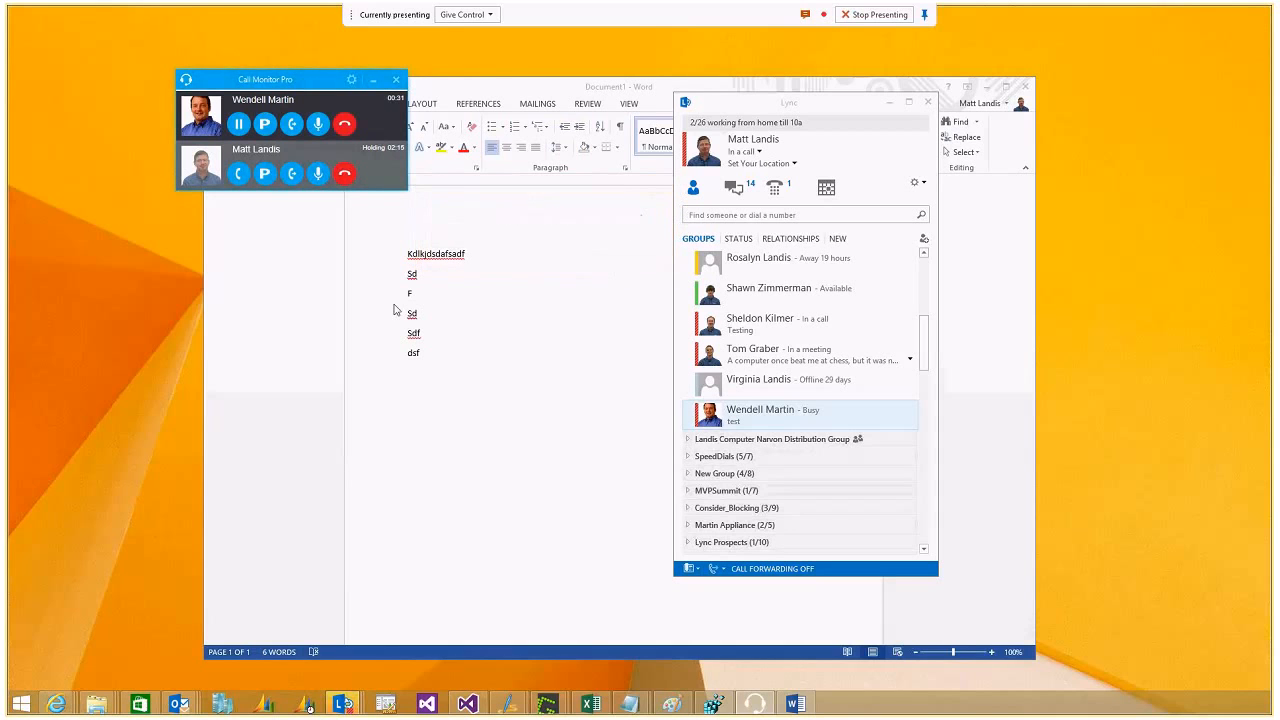
{"action": "mouse_move", "coordinate": [292, 124]}
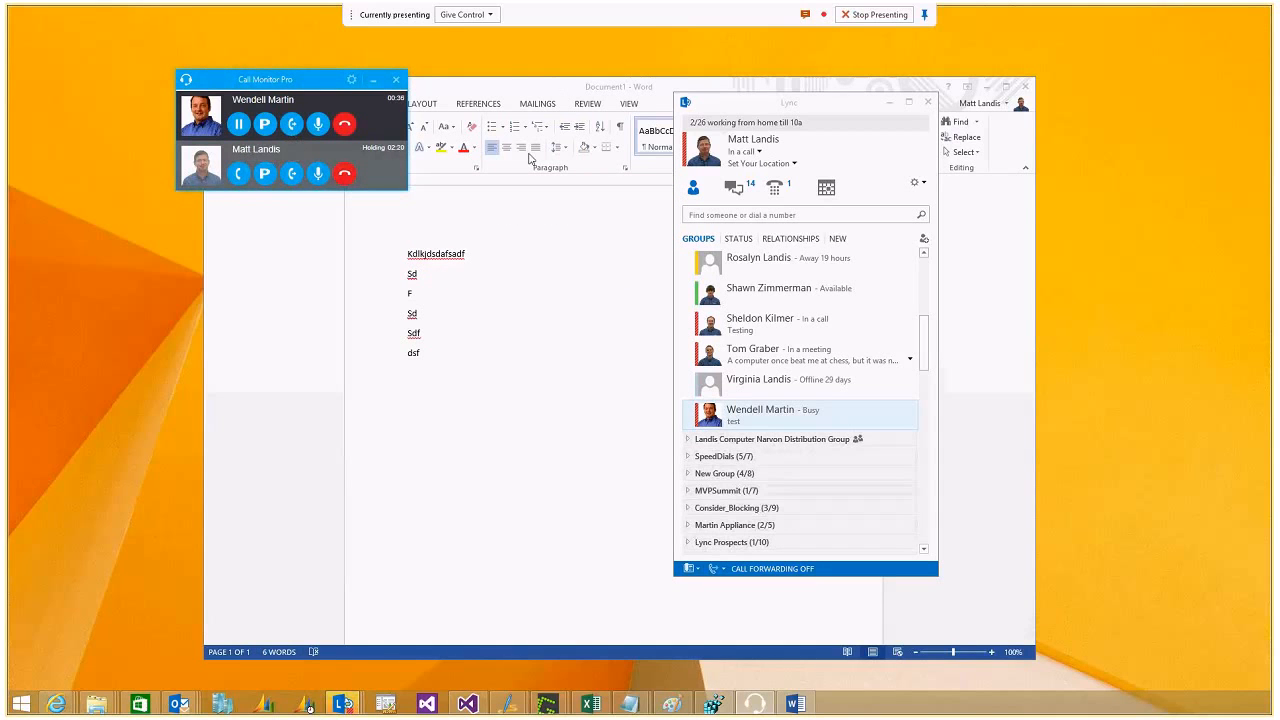
{"action": "mouse_move", "coordinate": [310, 270]}
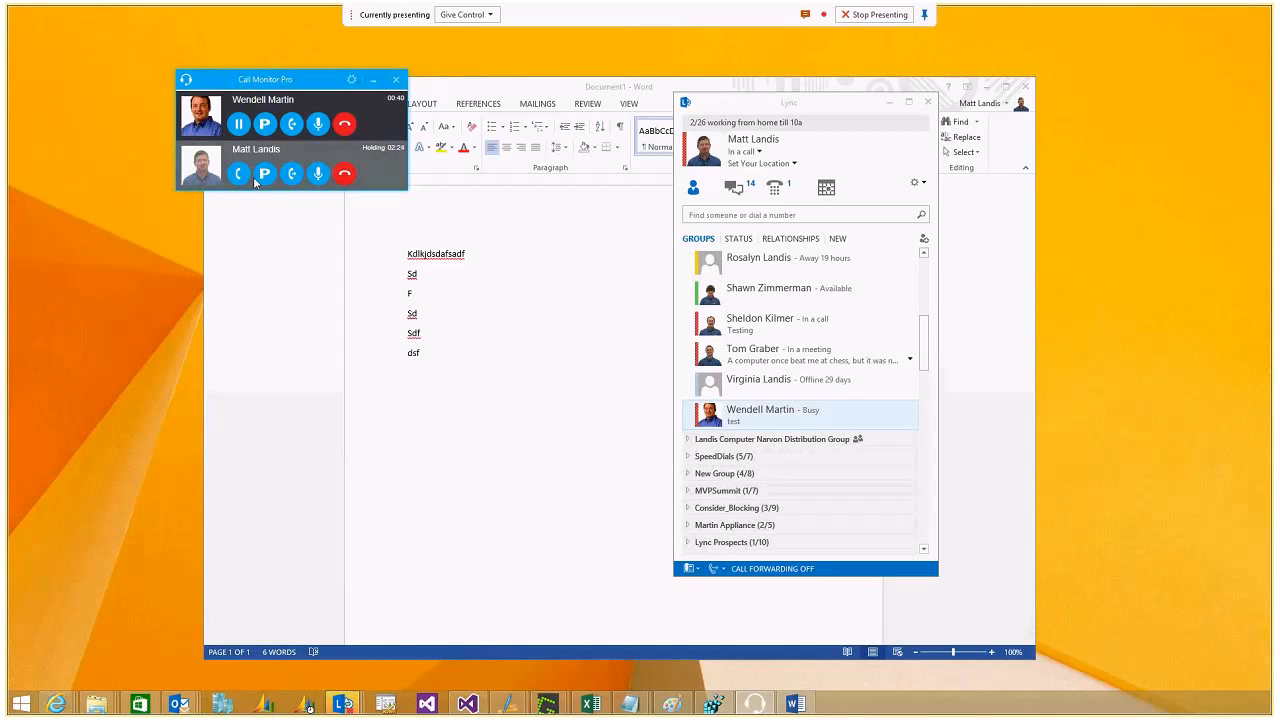
- Park the held first call and end the remaining active call
{"action": "left_click", "coordinate": [344, 172]}
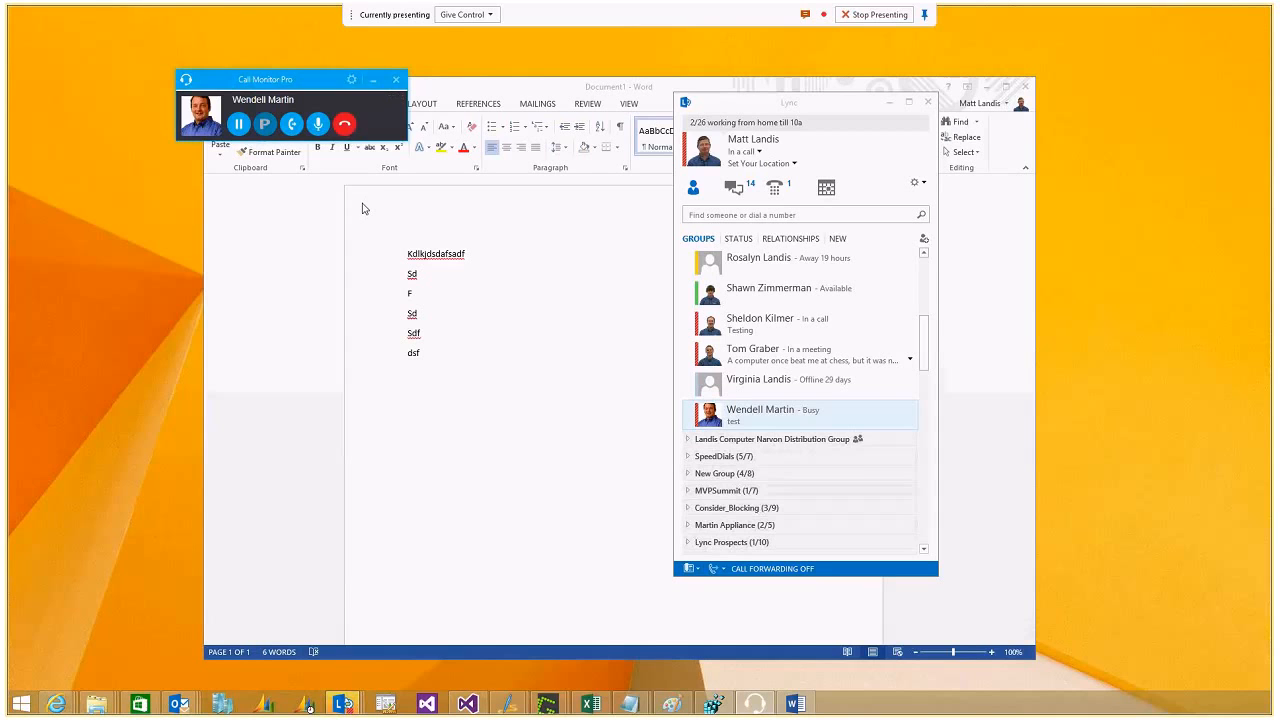
{"action": "left_click", "coordinate": [344, 124]}
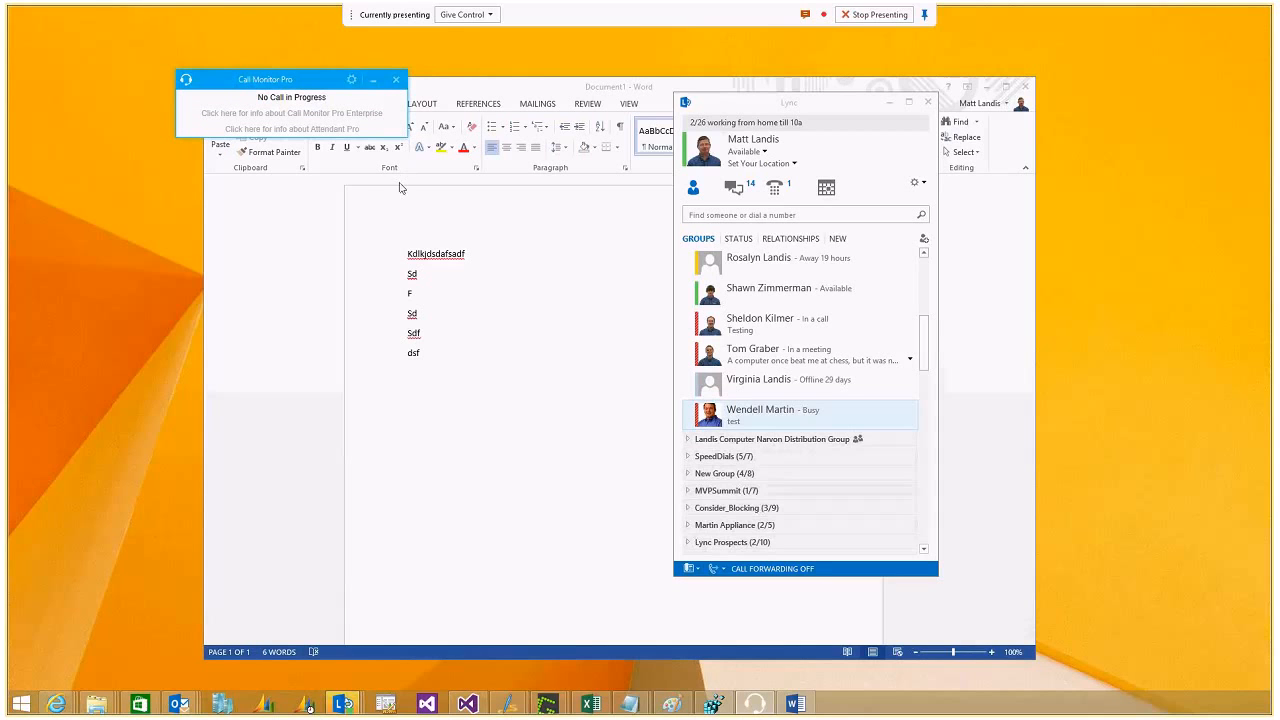
{"action": "mouse_move", "coordinate": [200, 290]}
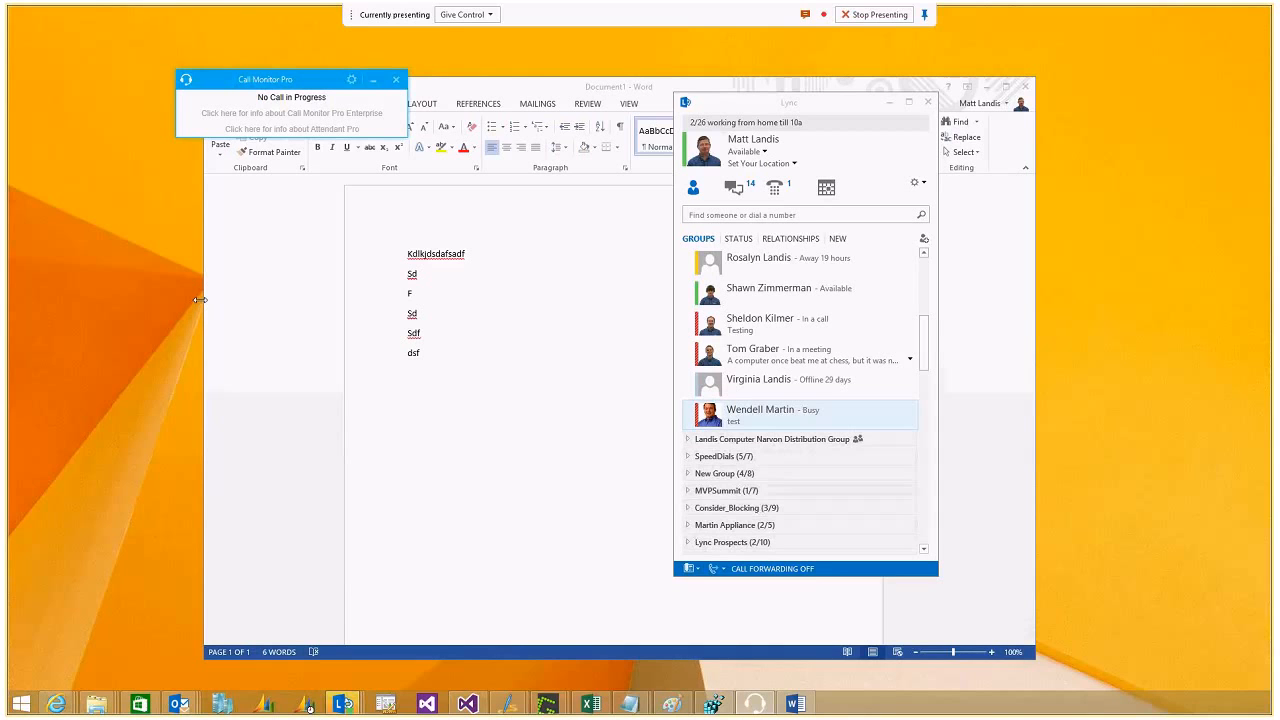
{"action": "mouse_move", "coordinate": [708, 500]}
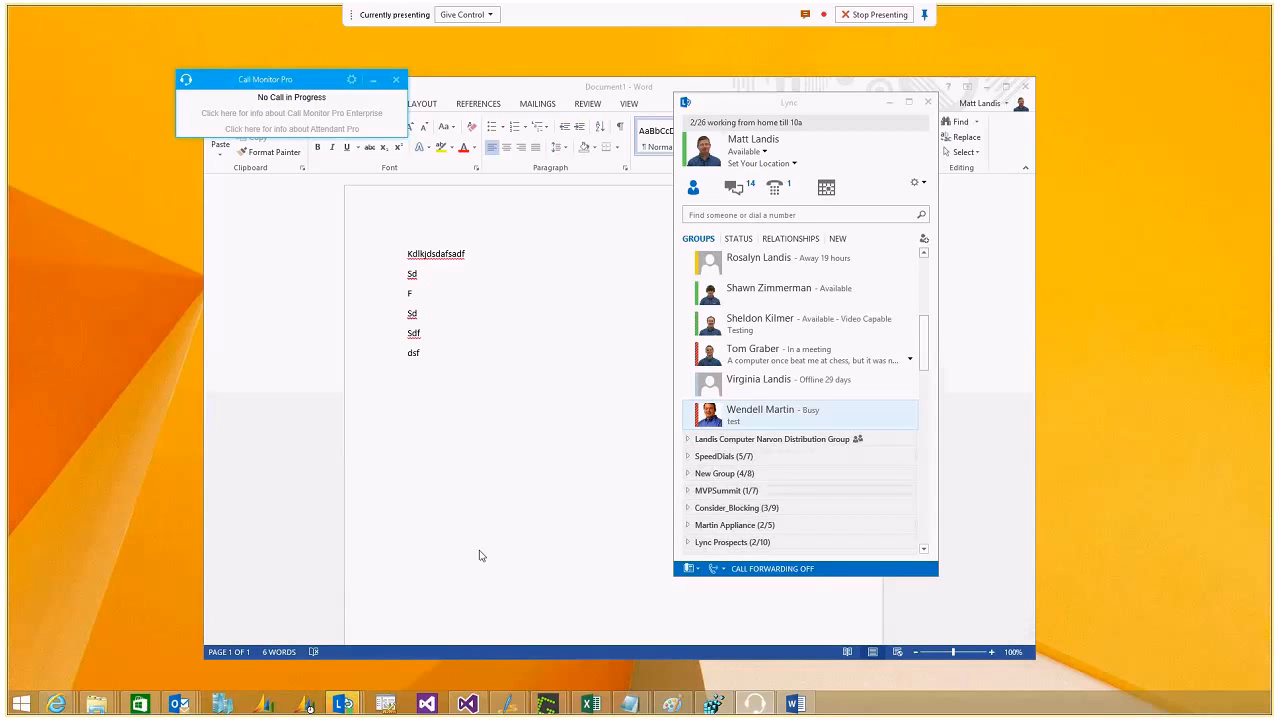
{"action": "mouse_move", "coordinate": [1196, 592]}
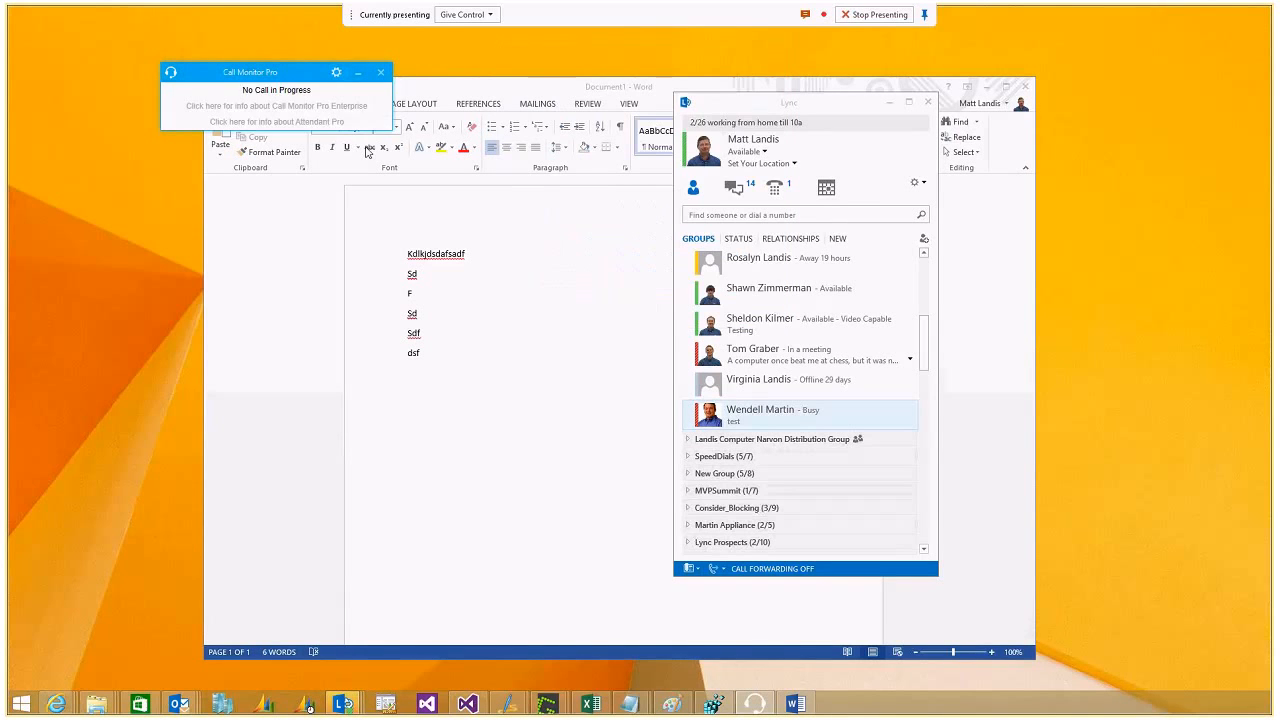
- Show the Options window's Shortcut Keys page from the widget's settings icon
{"action": "left_click", "coordinate": [336, 72]}
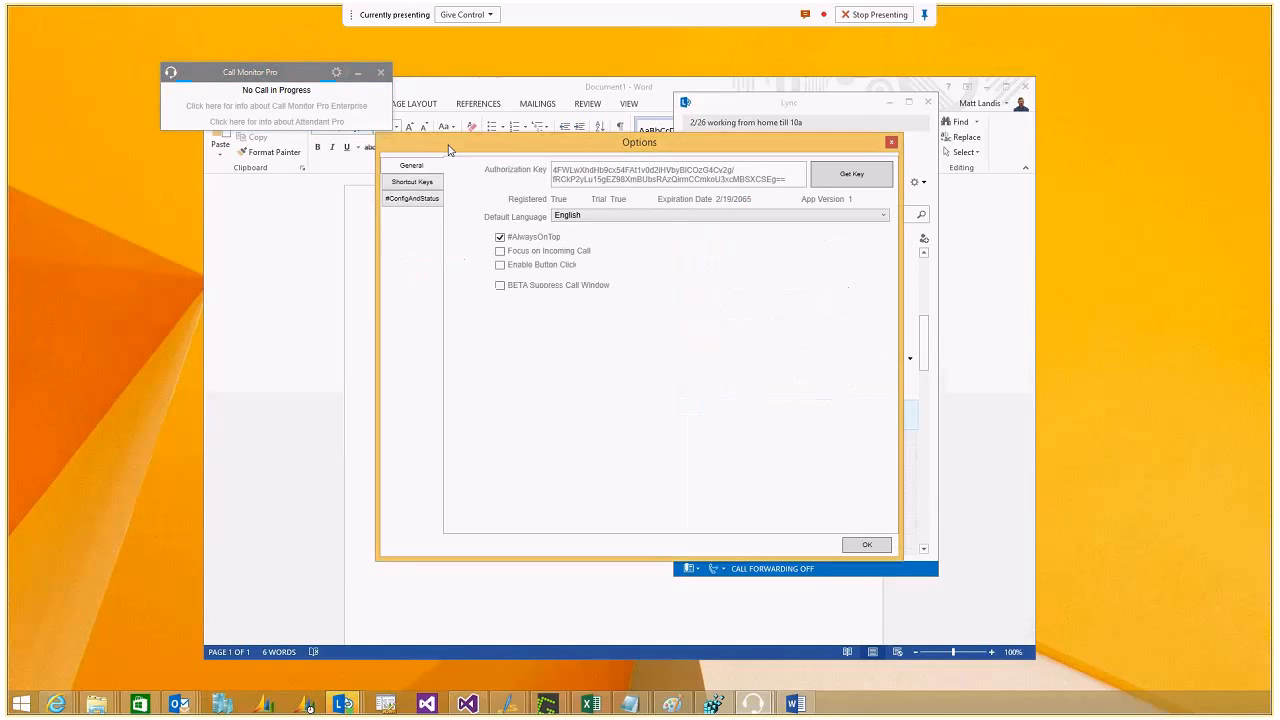
{"action": "left_click", "coordinate": [412, 180]}
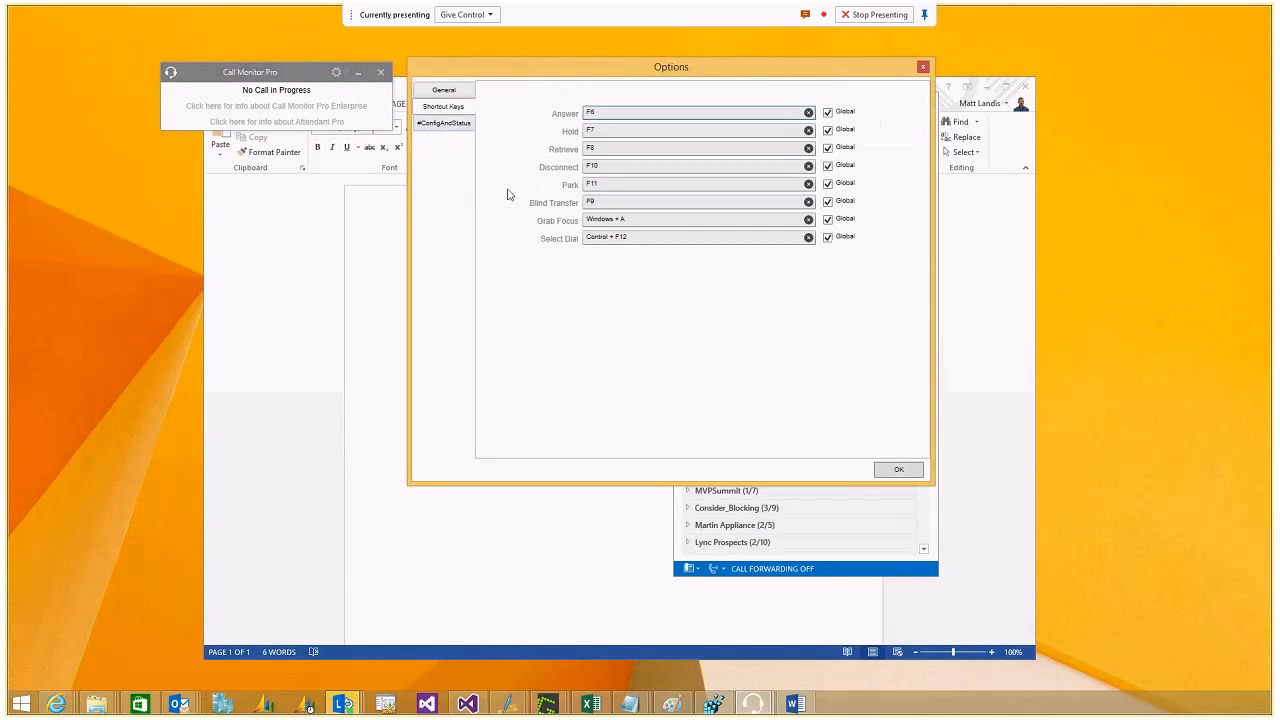
{"action": "left_click", "coordinate": [698, 112]}
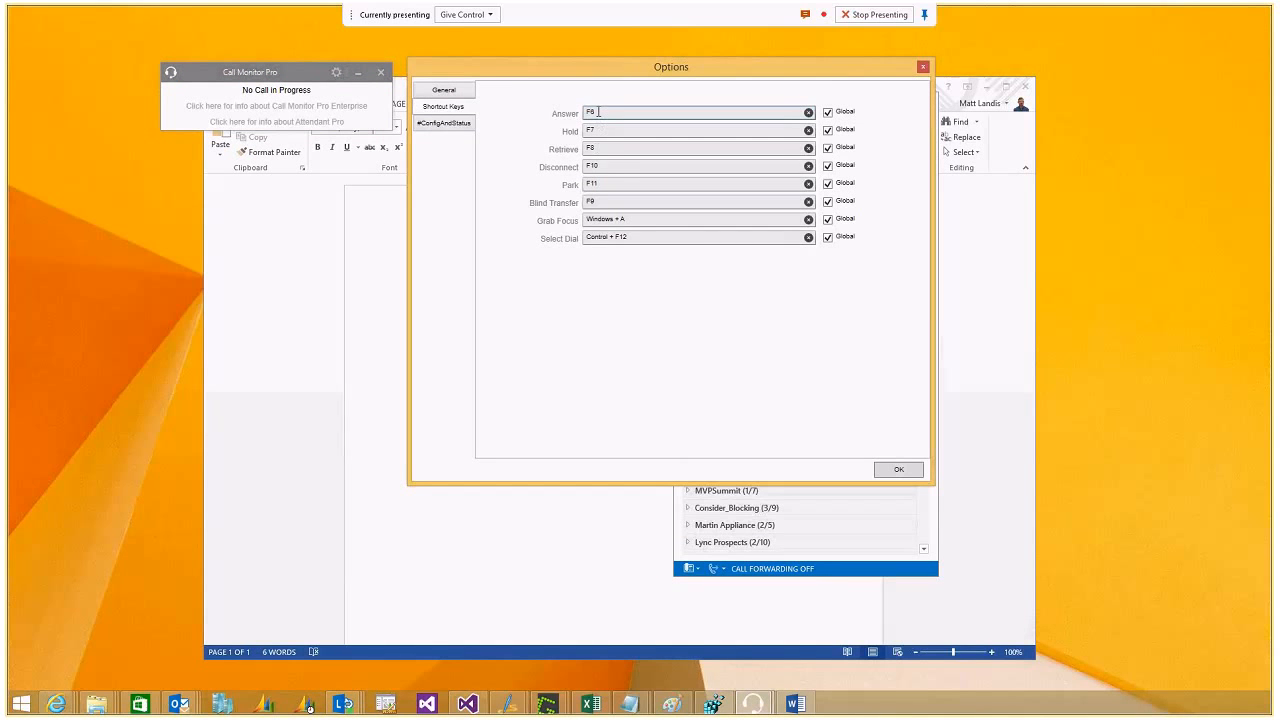
{"action": "mouse_move", "coordinate": [660, 268]}
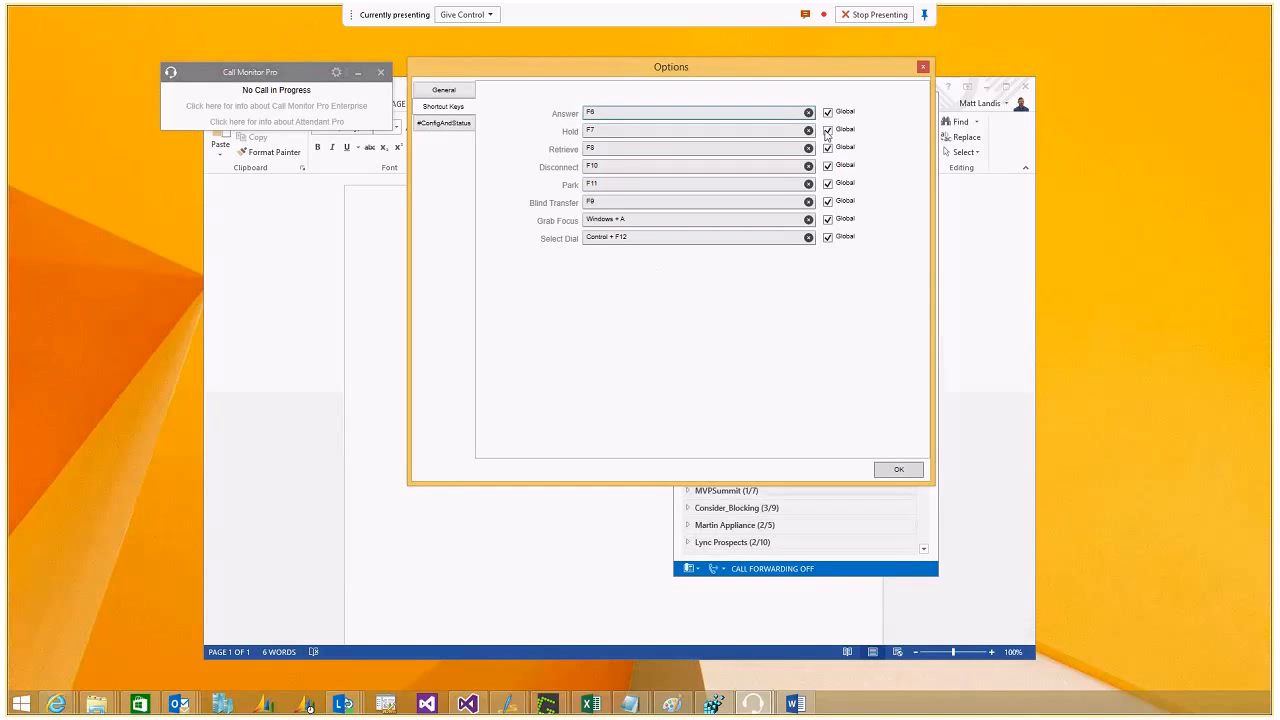
{"action": "mouse_move", "coordinate": [828, 170]}
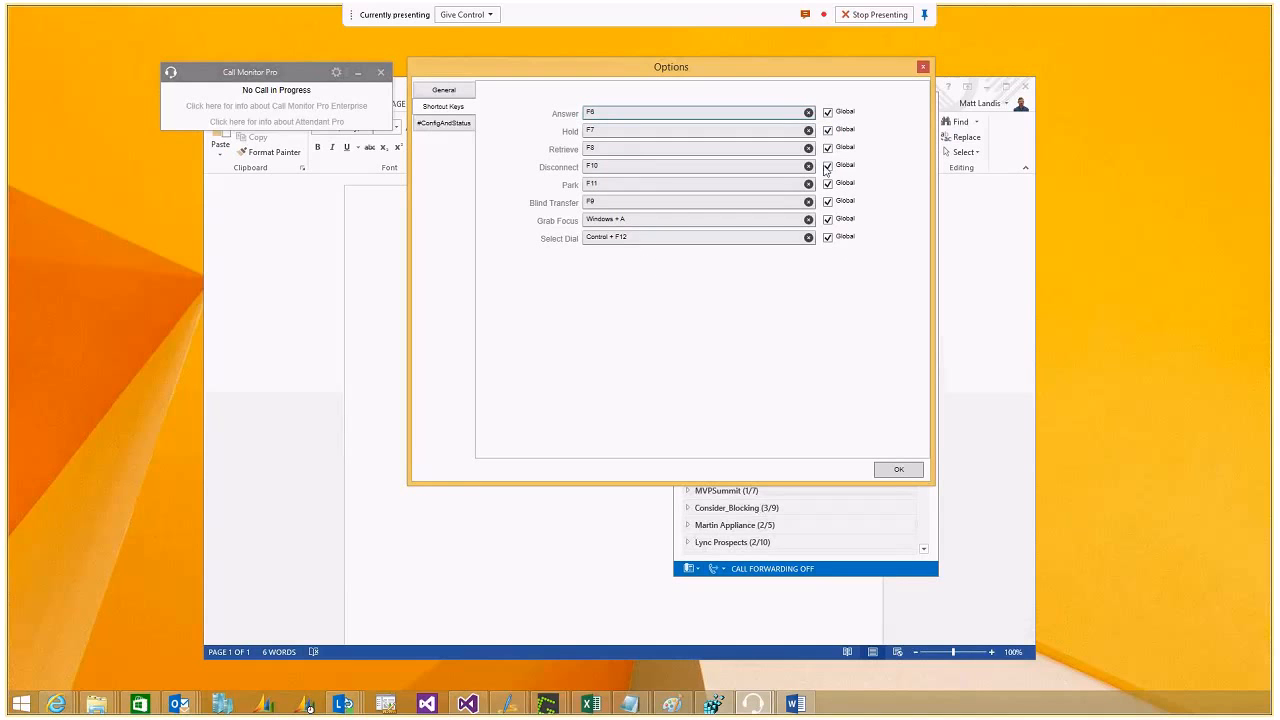
{"action": "mouse_move", "coordinate": [676, 296]}
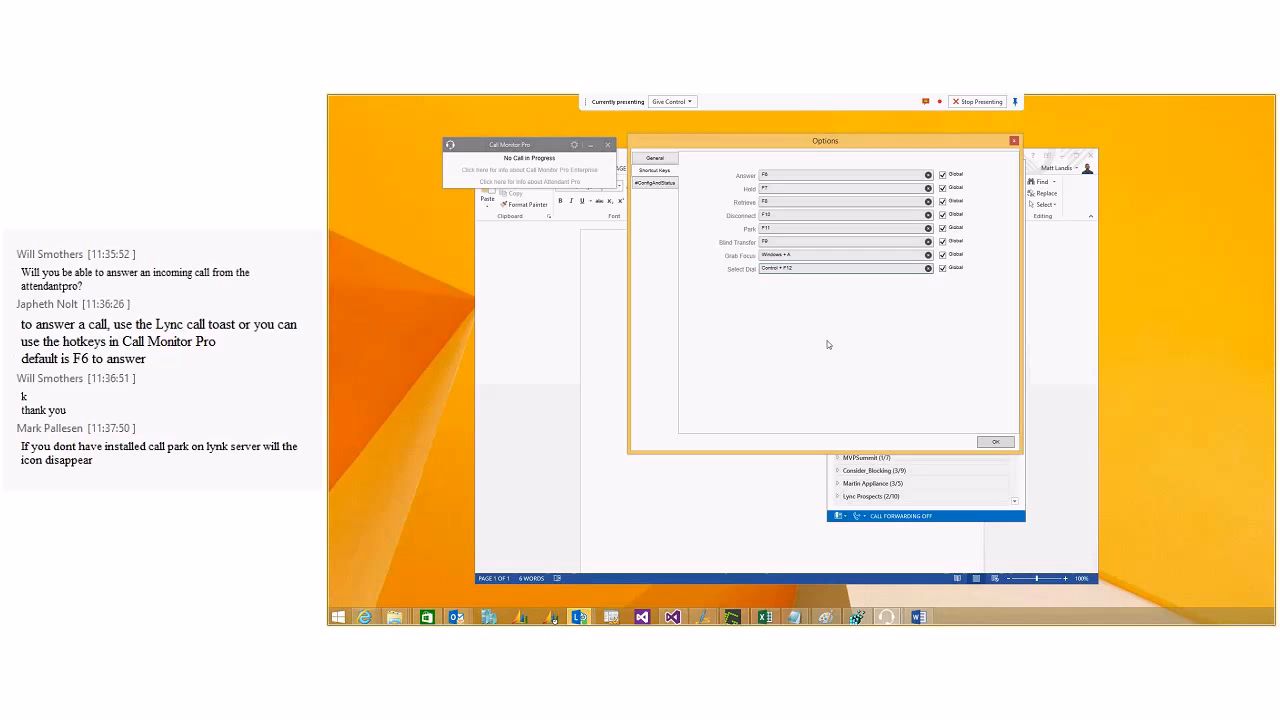
{"action": "mouse_move", "coordinate": [848, 380]}
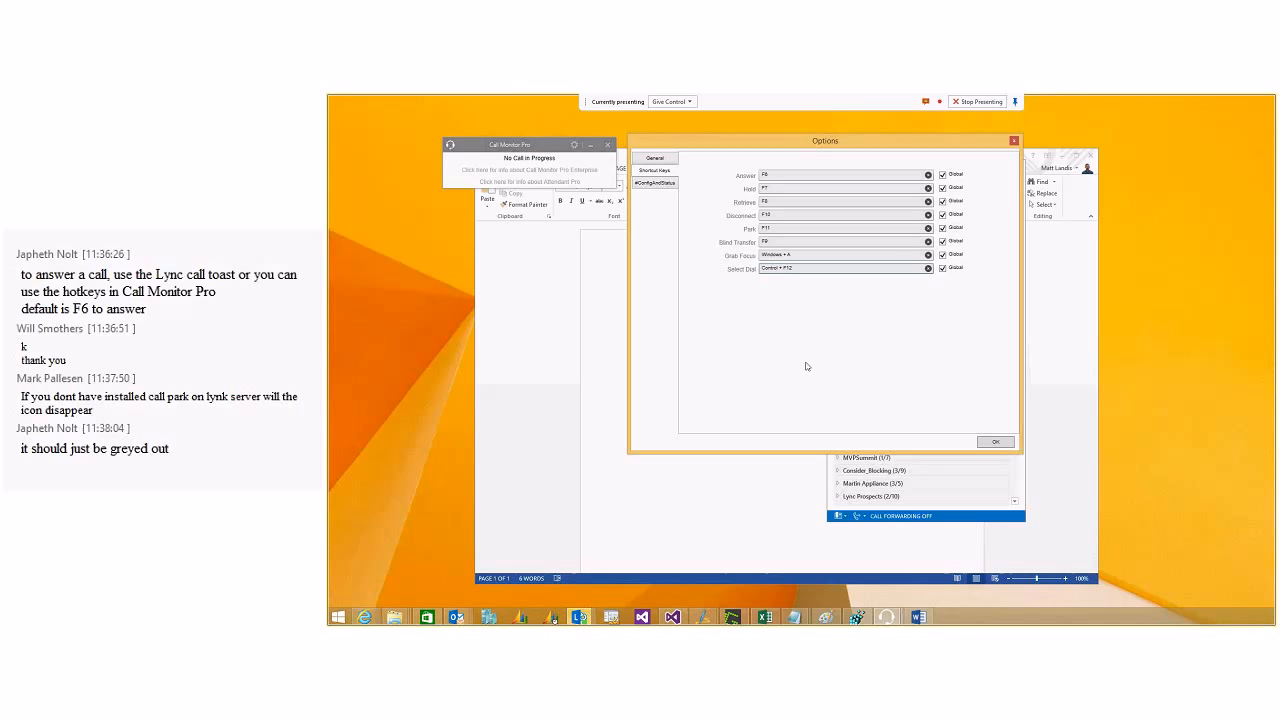
{"action": "mouse_move", "coordinate": [808, 380]}
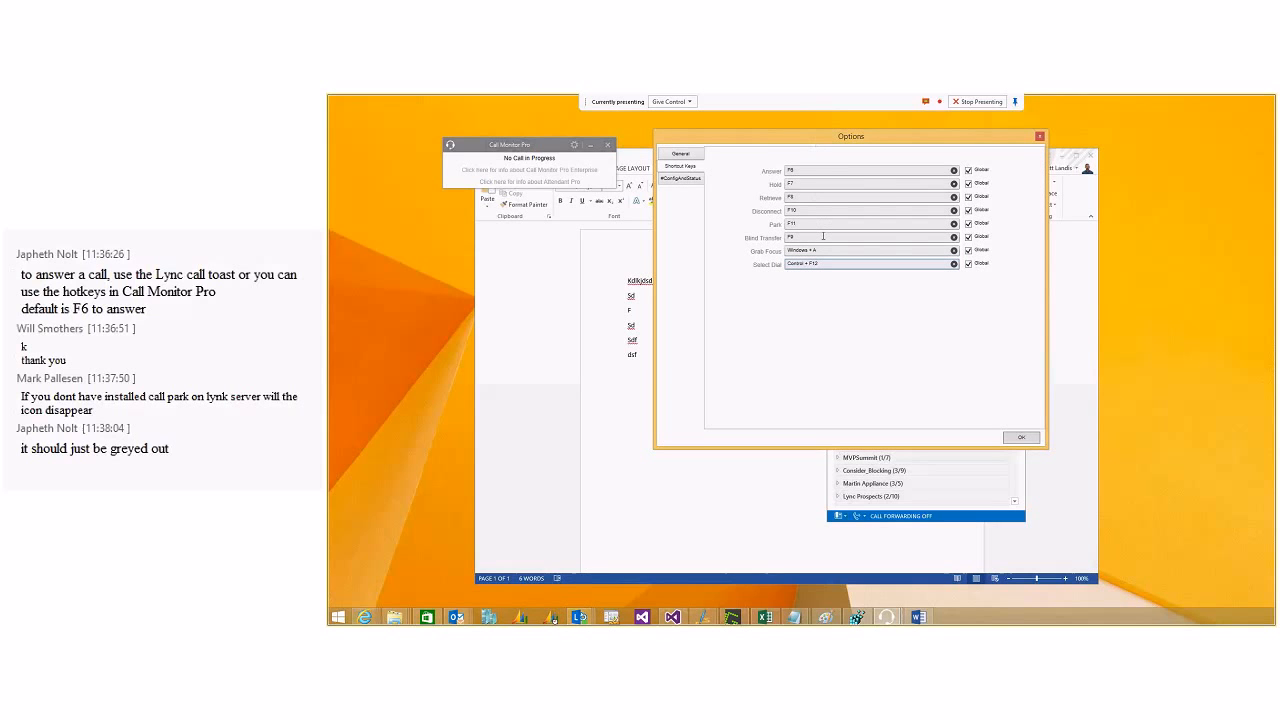
{"action": "mouse_move", "coordinate": [772, 164]}
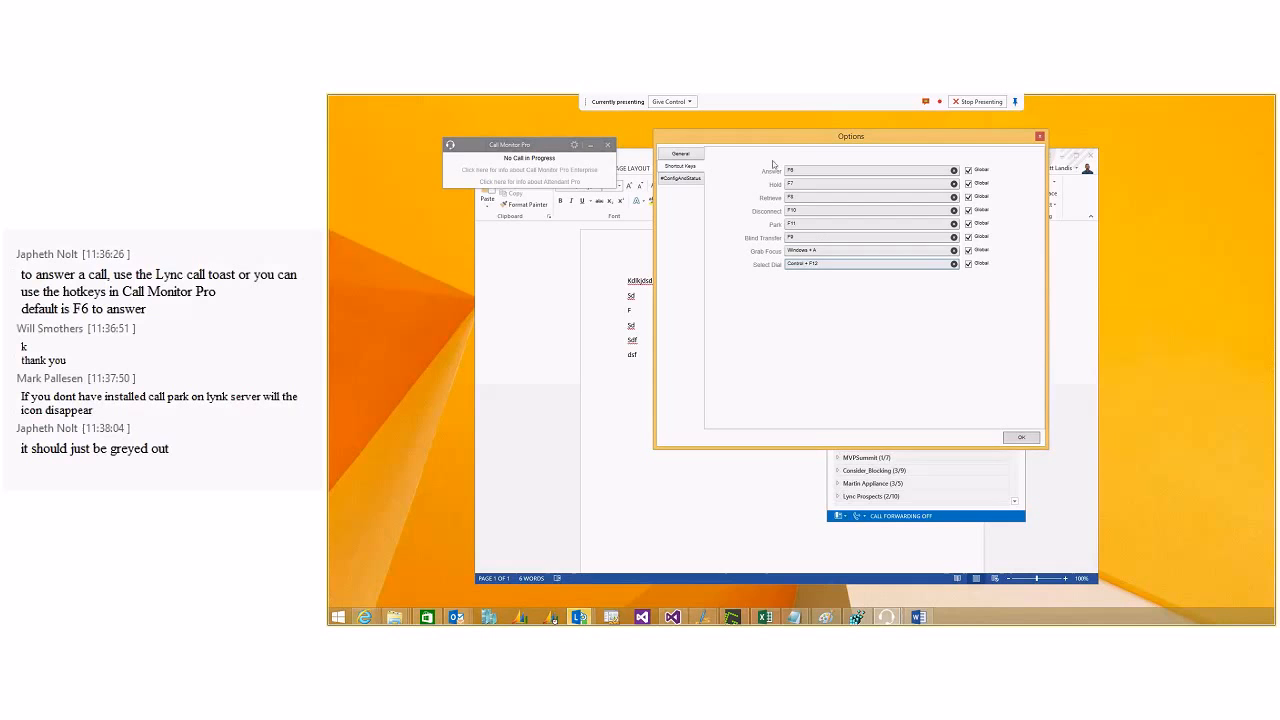
- Review the General settings such as Always On Top, then close Options with OK
{"action": "left_click", "coordinate": [680, 152]}
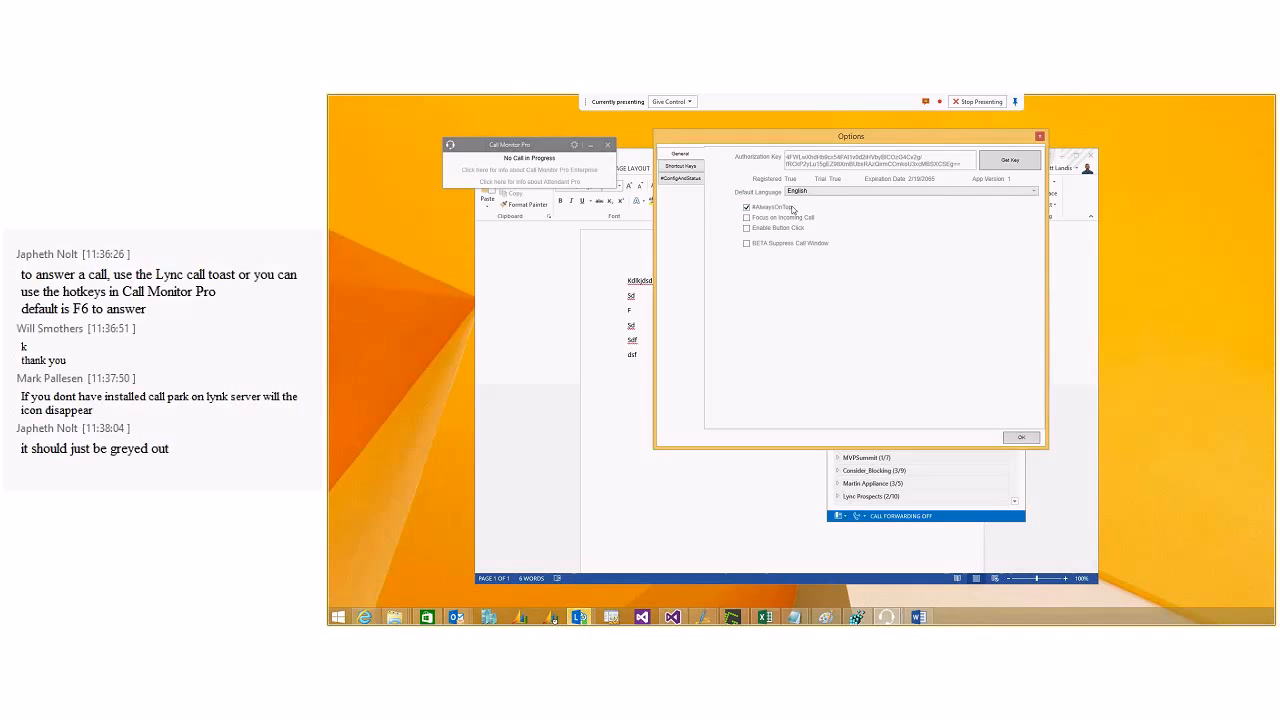
{"action": "mouse_move", "coordinate": [824, 280]}
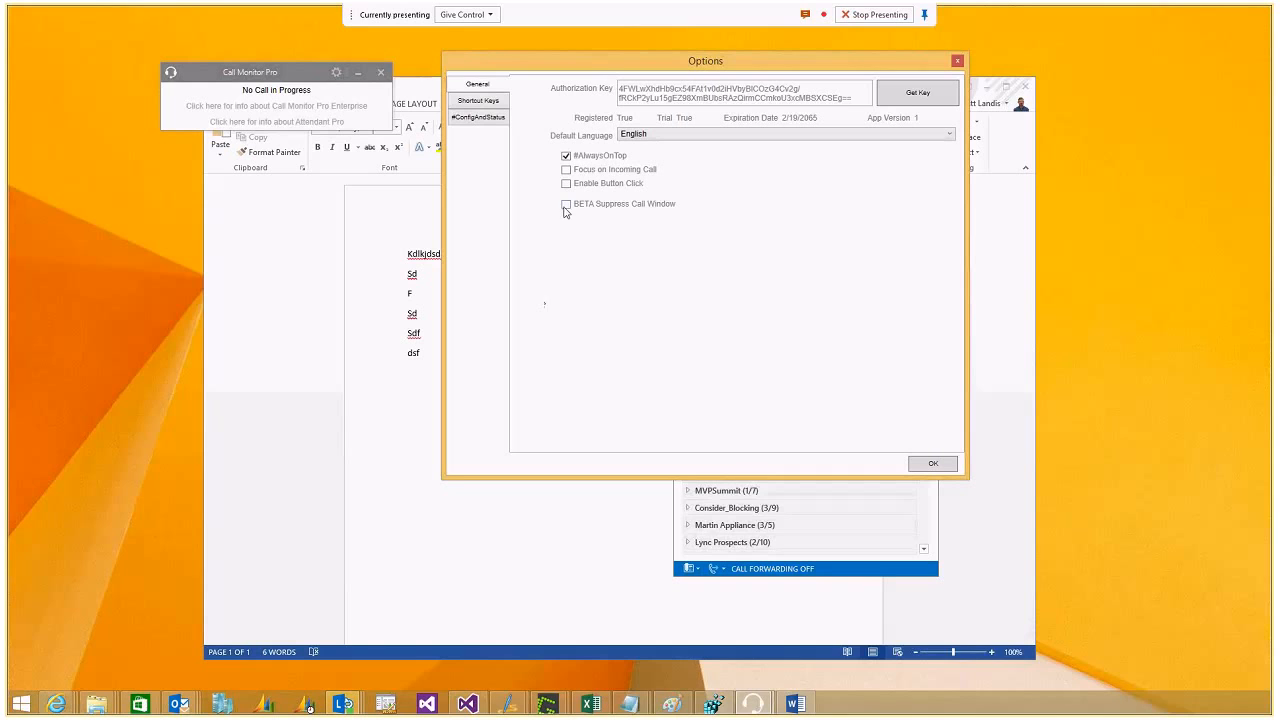
{"action": "mouse_move", "coordinate": [600, 212]}
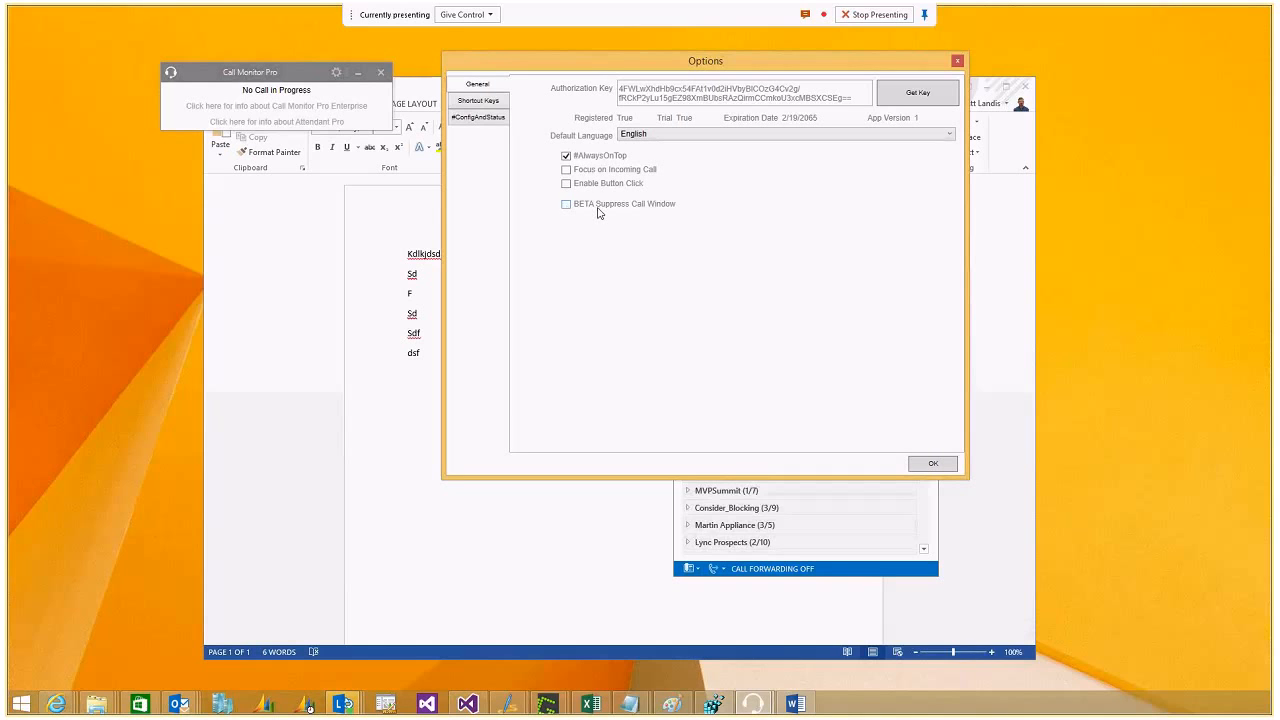
{"action": "left_click", "coordinate": [478, 100]}
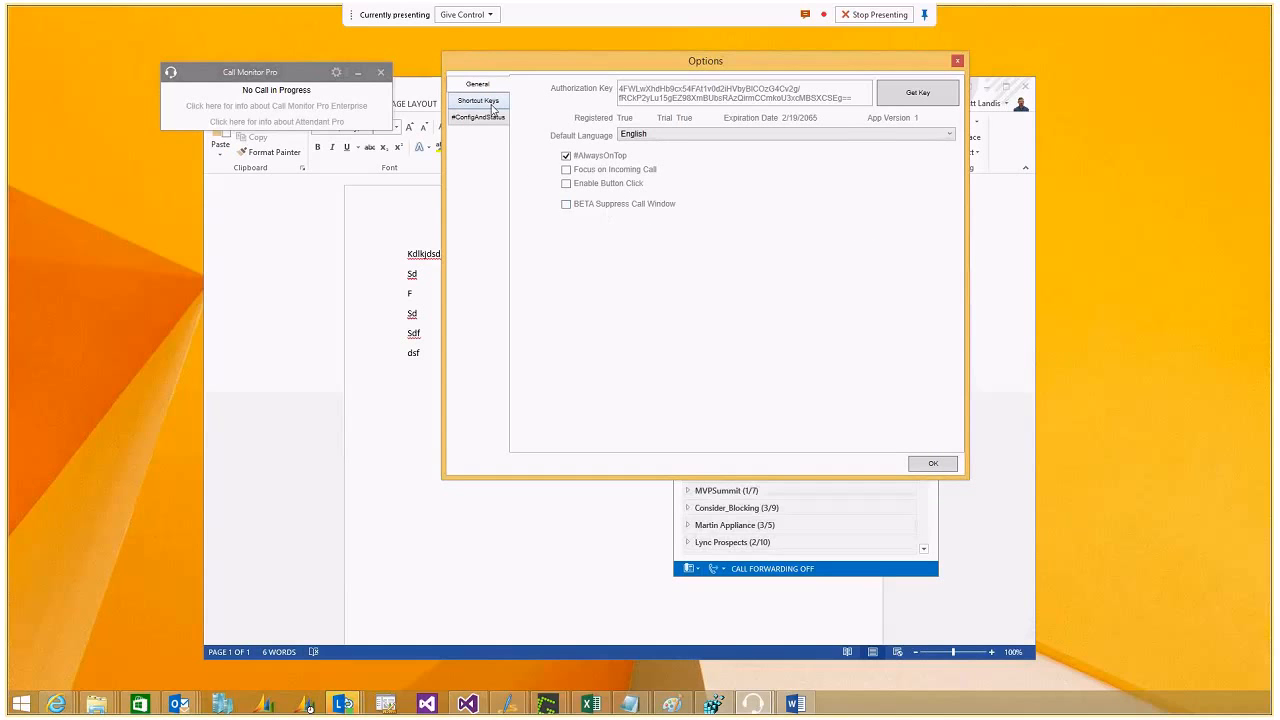
{"action": "left_click", "coordinate": [480, 100]}
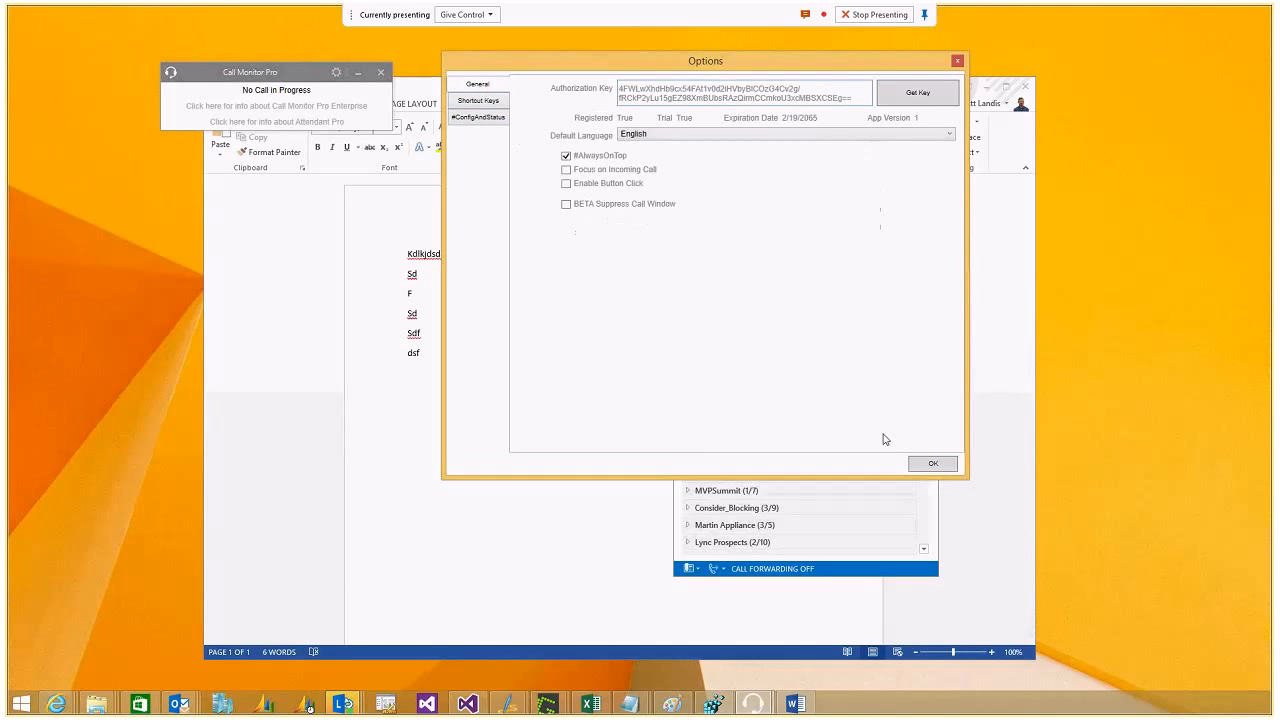
{"action": "left_click", "coordinate": [932, 464]}
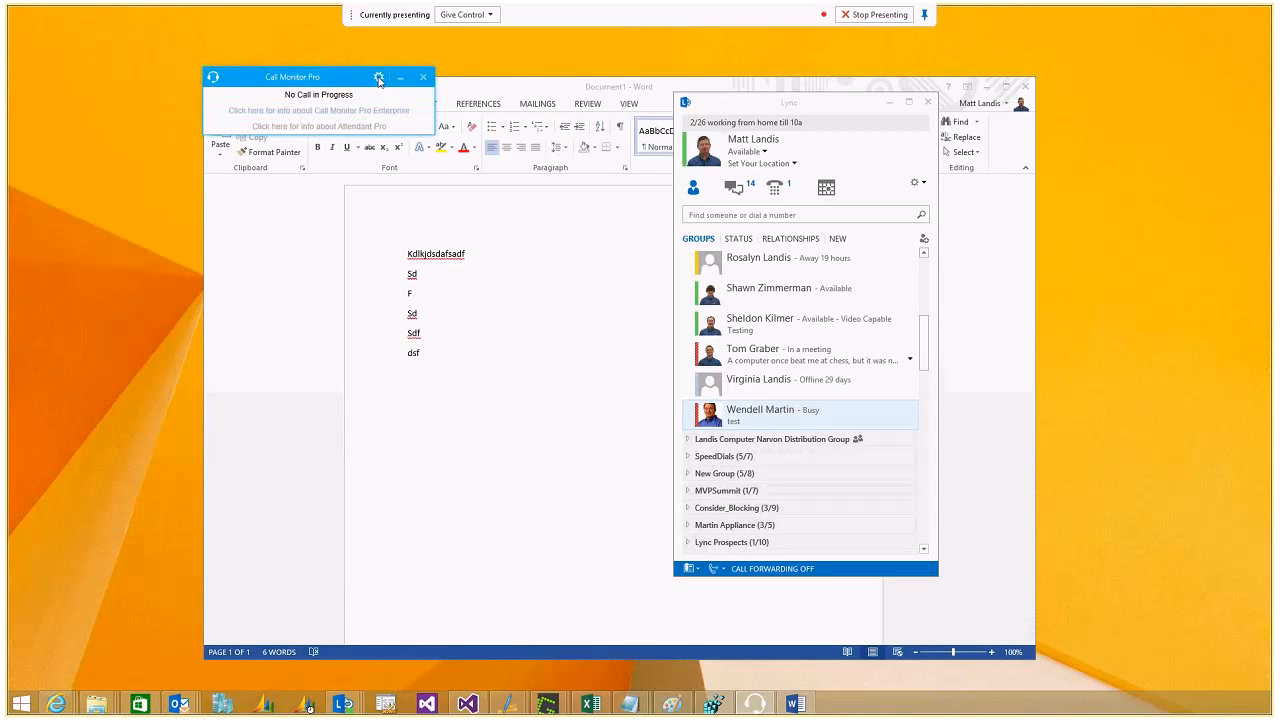
- Reopen Options, view General, then return to the Shortcut Keys assignments
{"action": "left_click", "coordinate": [380, 76]}
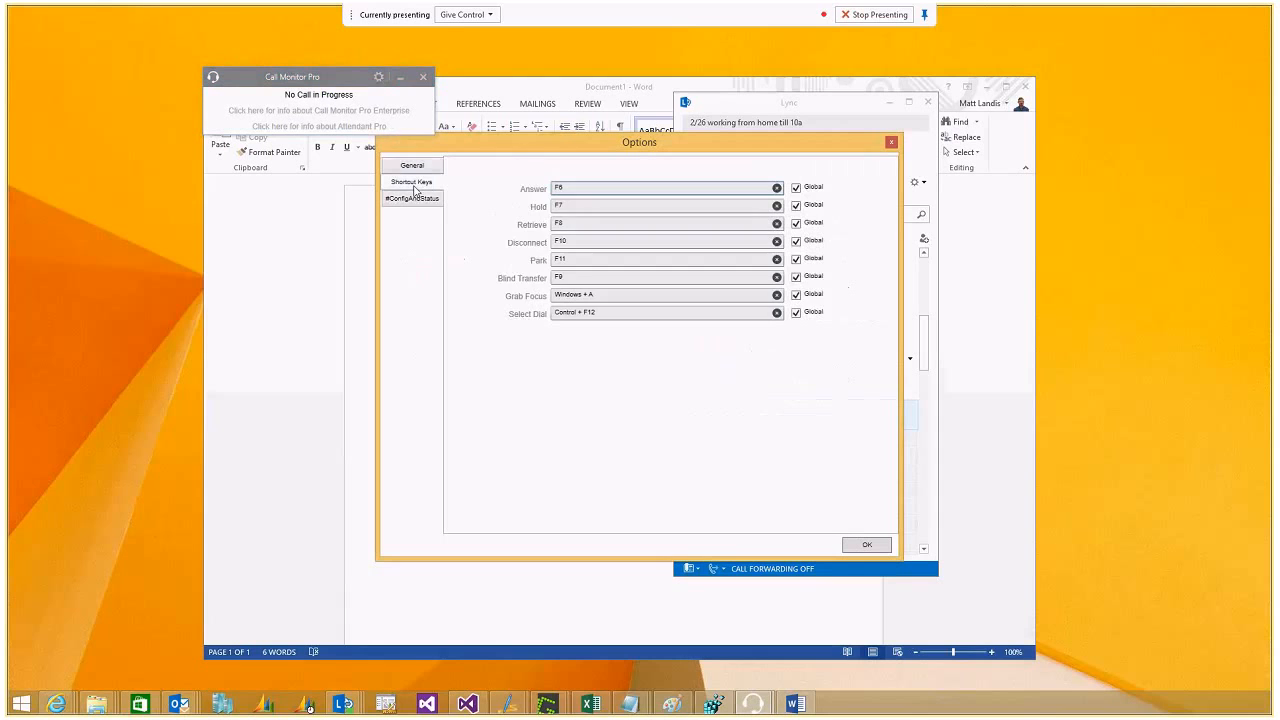
{"action": "left_click", "coordinate": [412, 164]}
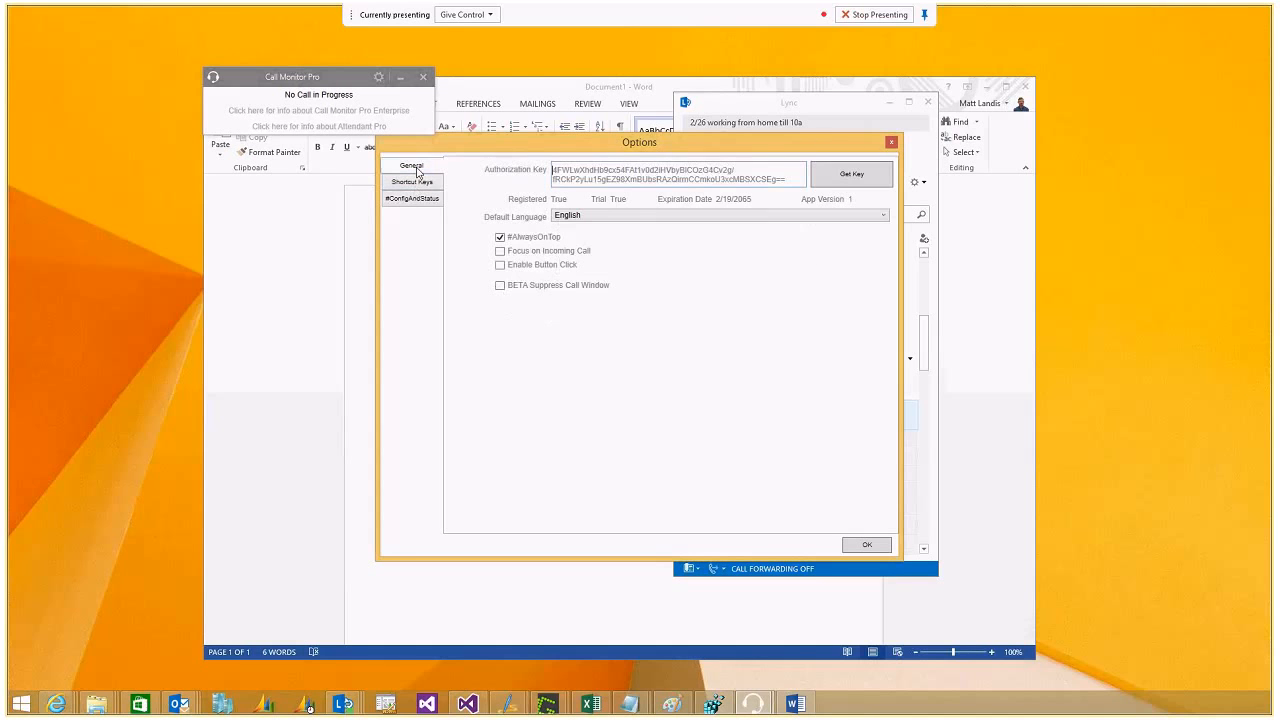
{"action": "left_click", "coordinate": [412, 180]}
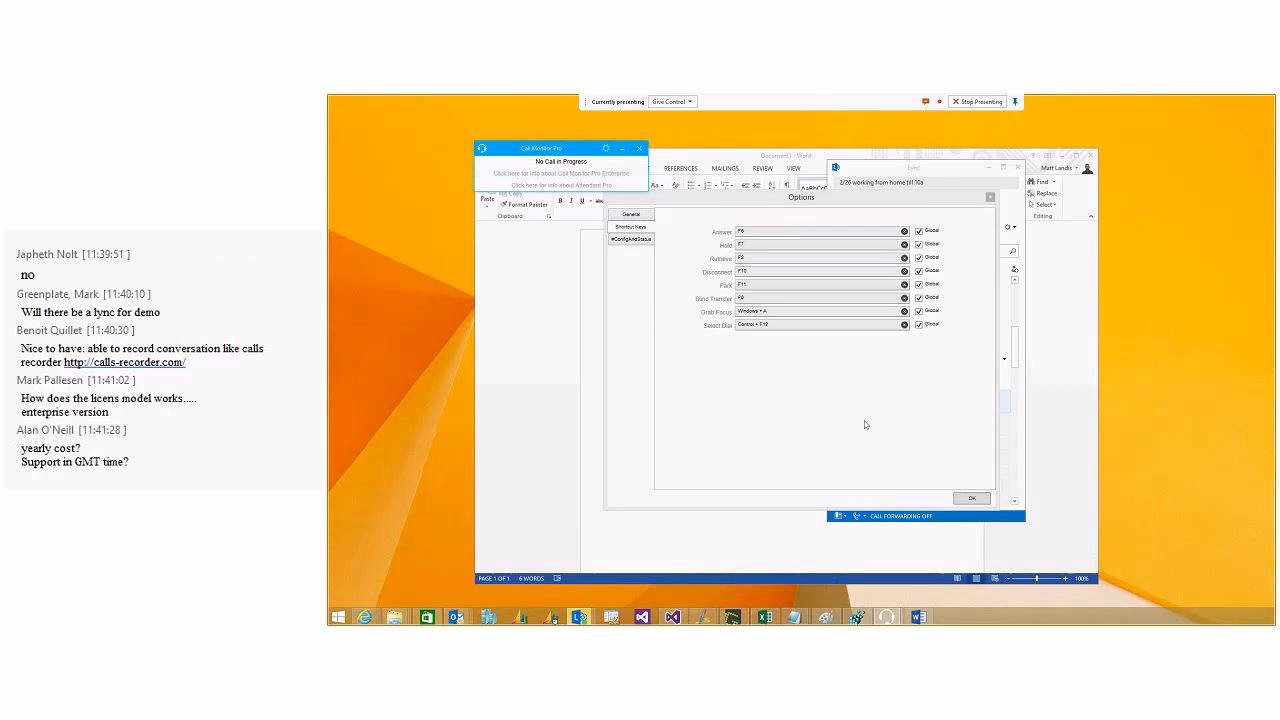
{"action": "mouse_move", "coordinate": [860, 430]}
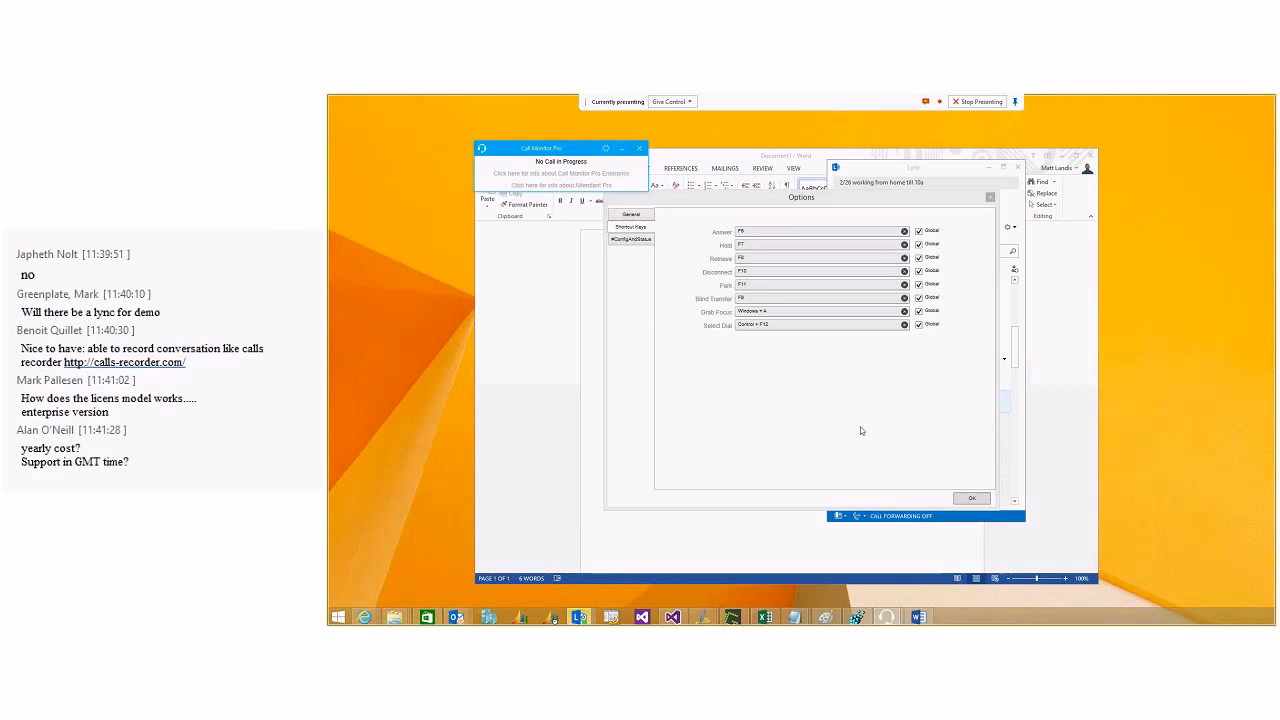
{"action": "mouse_move", "coordinate": [908, 456]}
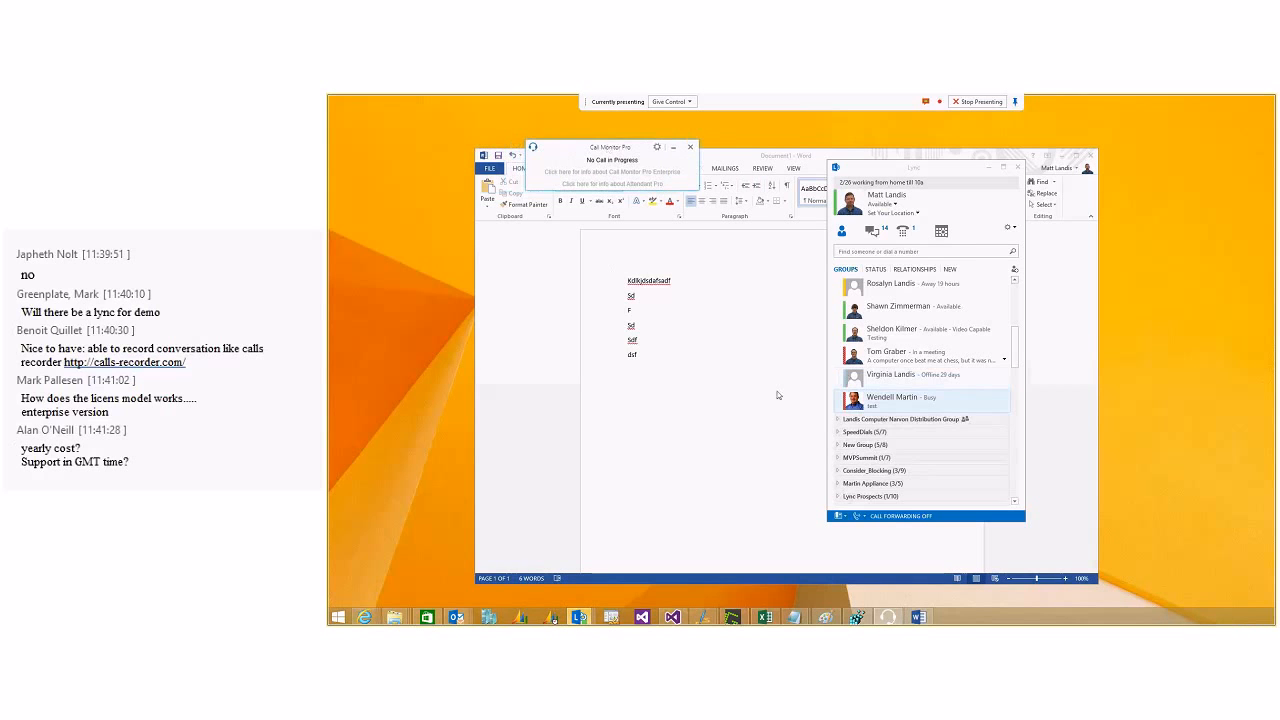
{"action": "mouse_move", "coordinate": [504, 428]}
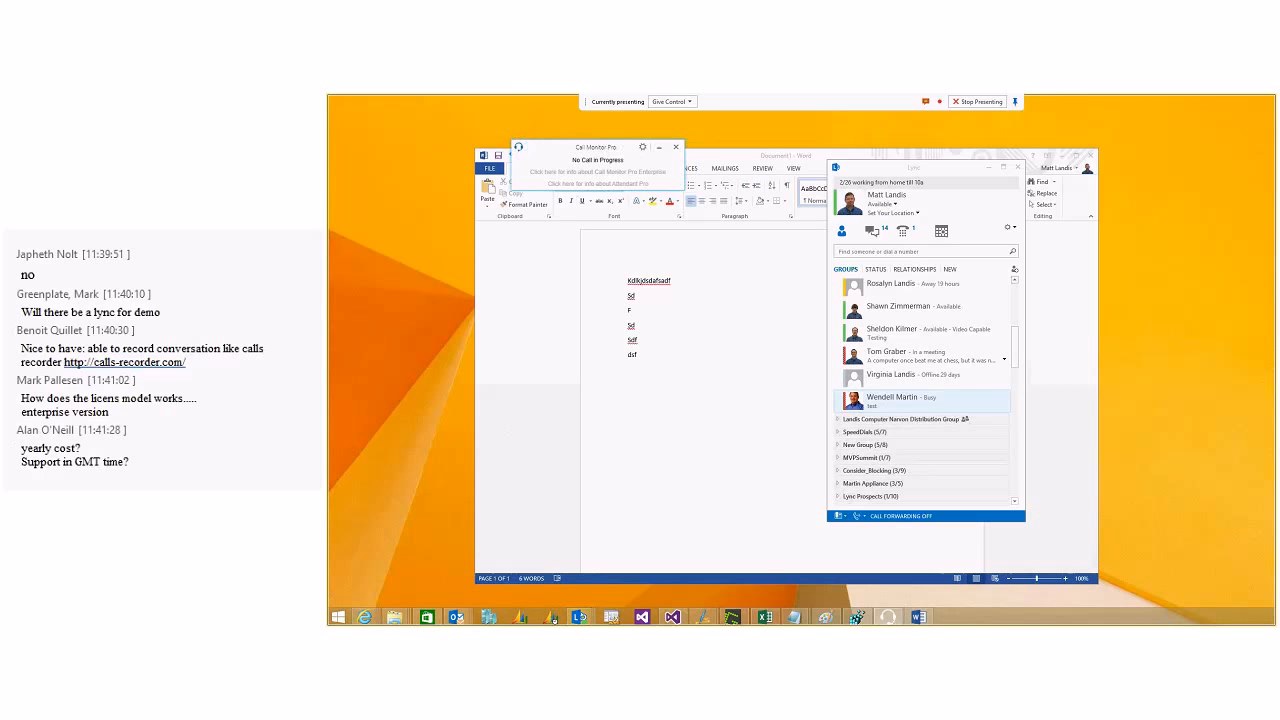
{"action": "mouse_move", "coordinate": [956, 378]}
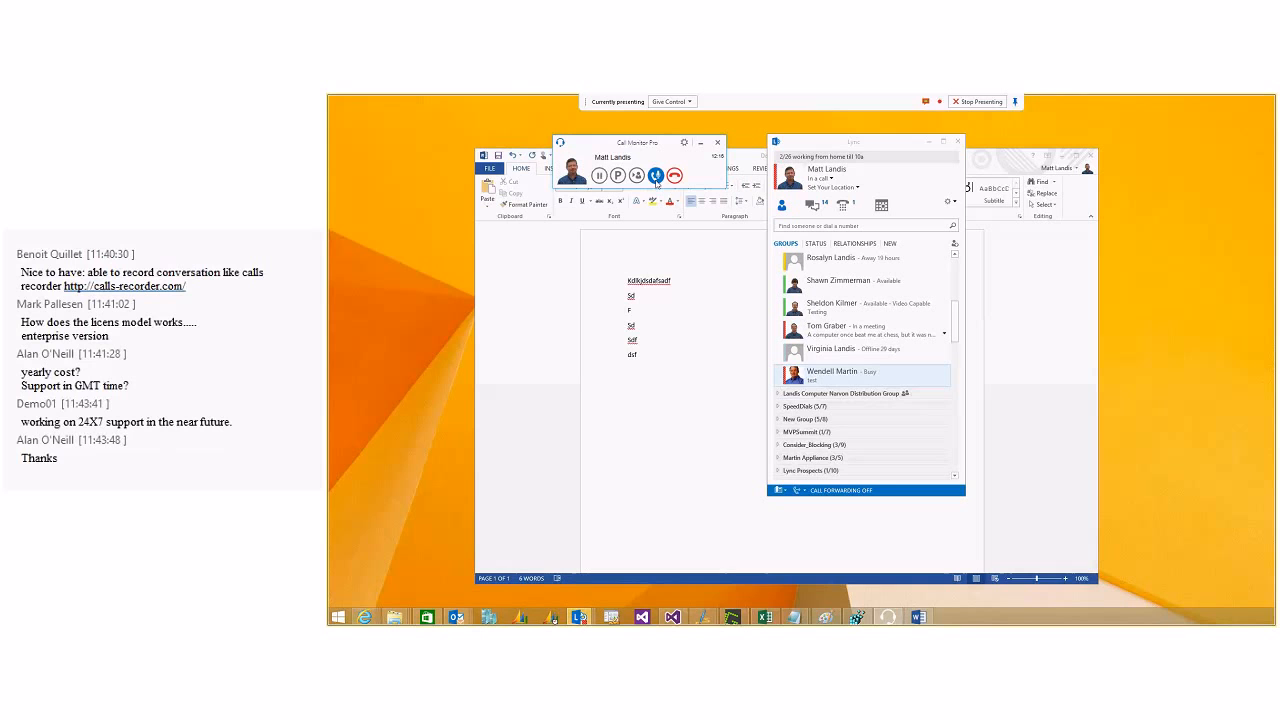
{"action": "mouse_move", "coordinate": [656, 176]}
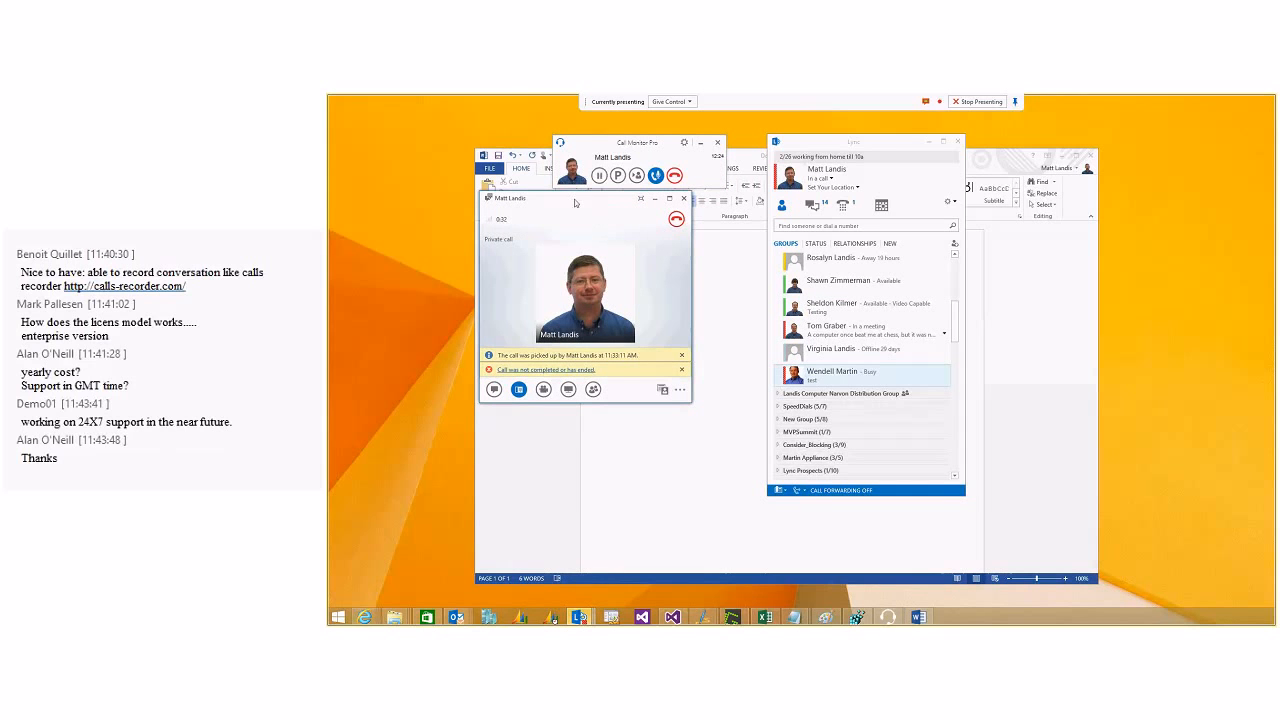
- Dismiss the Lync conversation window so only the widget tracks Matt Landis's held call
{"action": "left_click", "coordinate": [684, 198]}
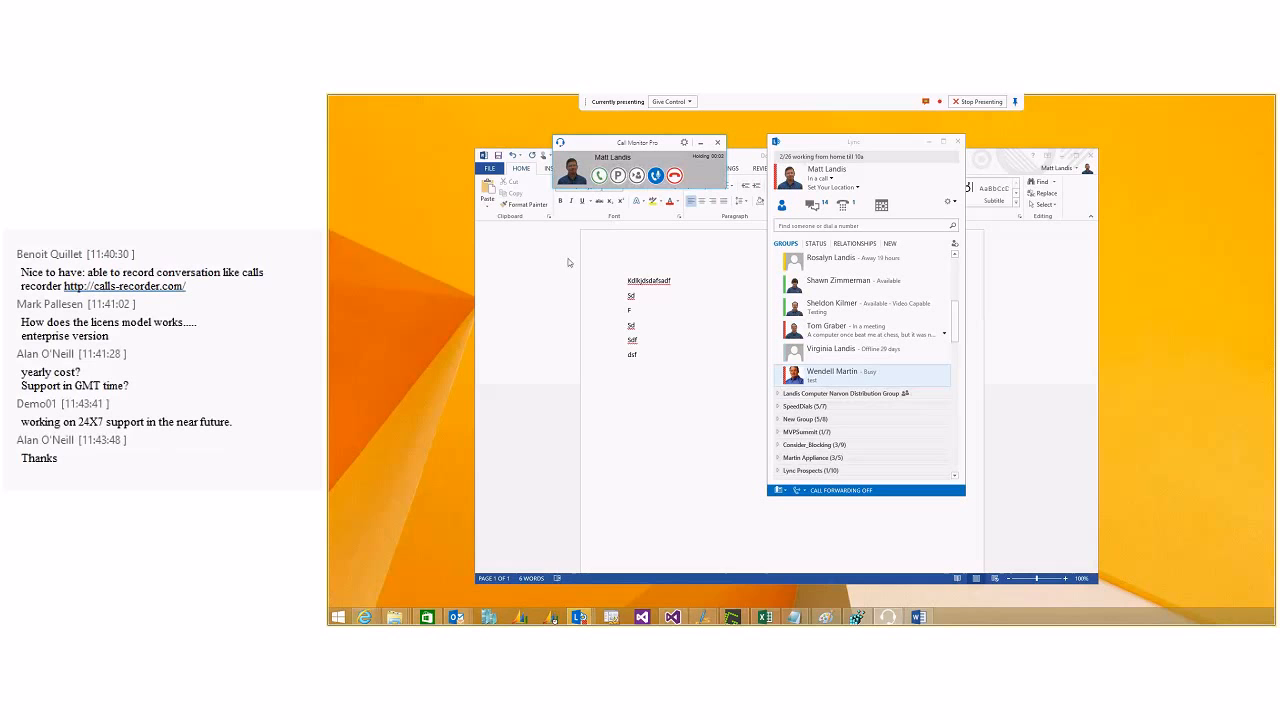
{"action": "mouse_move", "coordinate": [688, 376]}
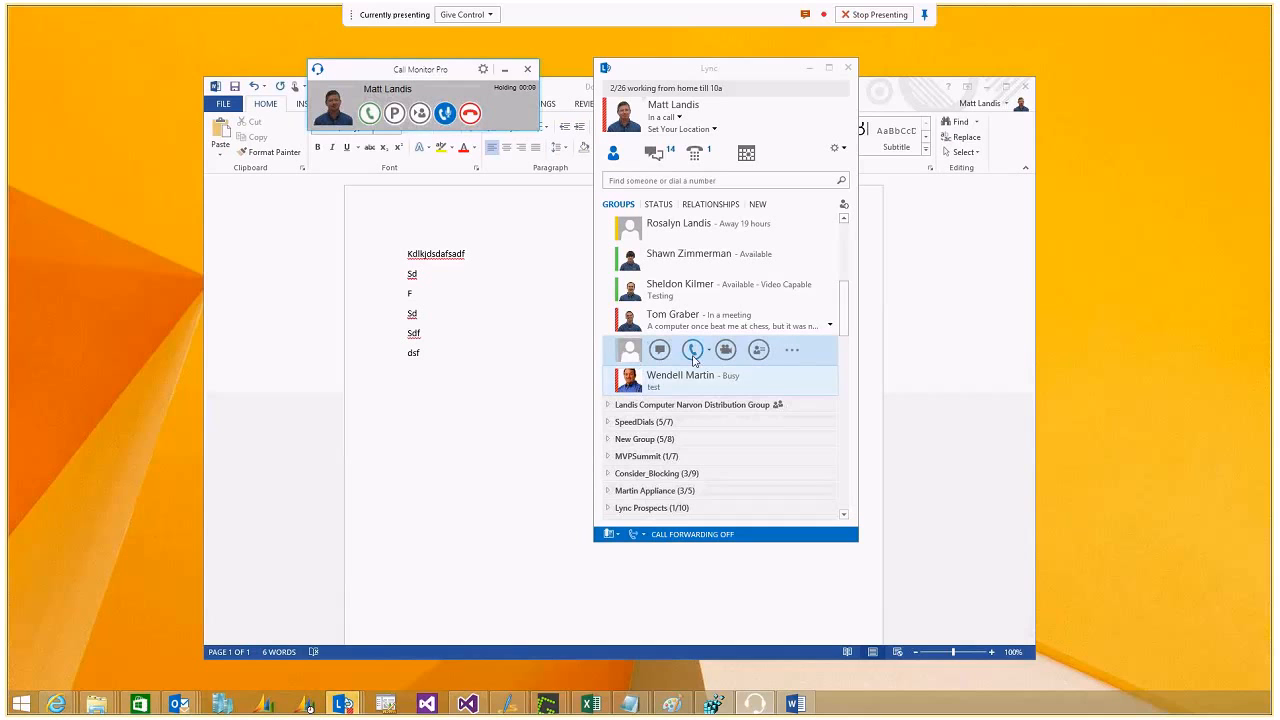
{"action": "left_click", "coordinate": [692, 350]}
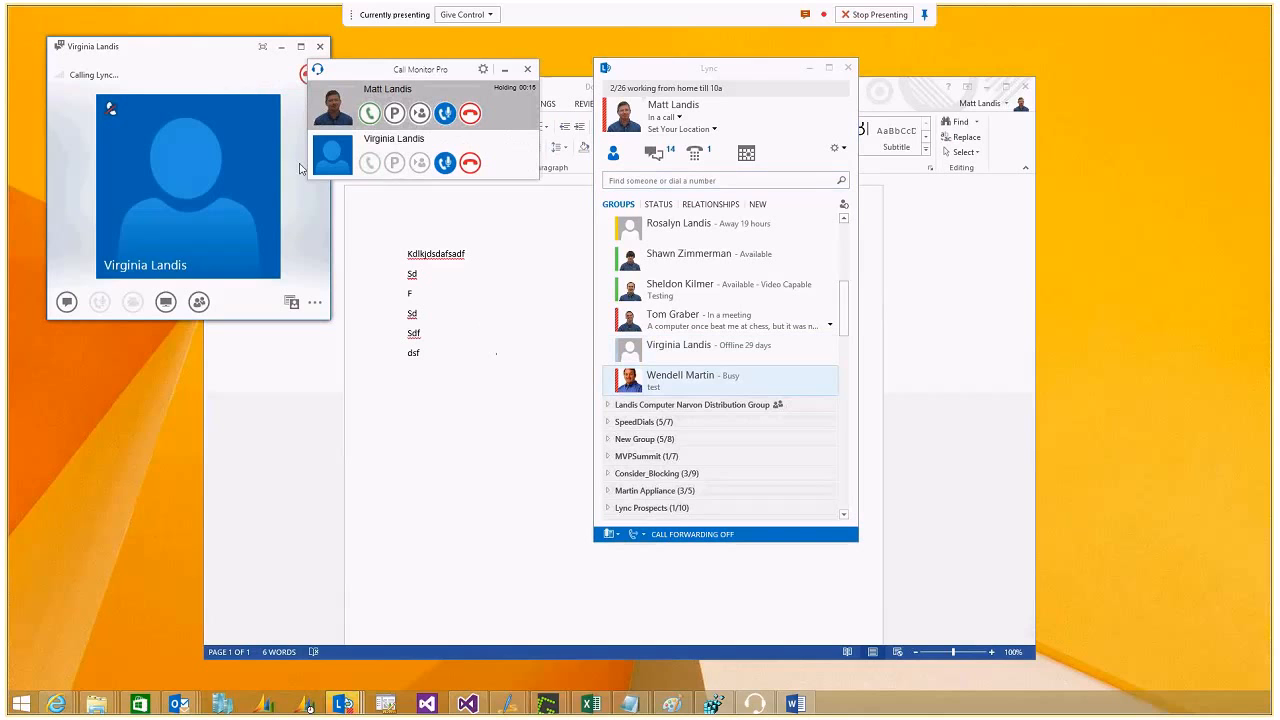
{"action": "mouse_move", "coordinate": [222, 56]}
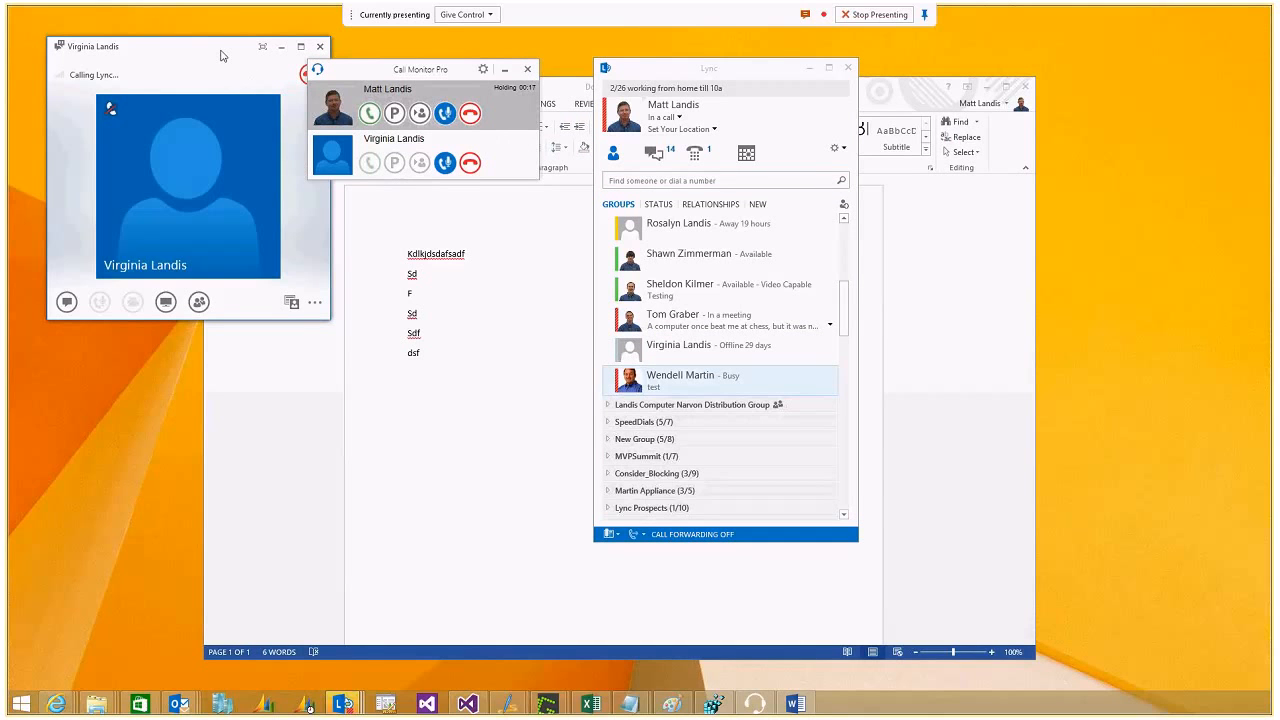
{"action": "left_click", "coordinate": [368, 162]}
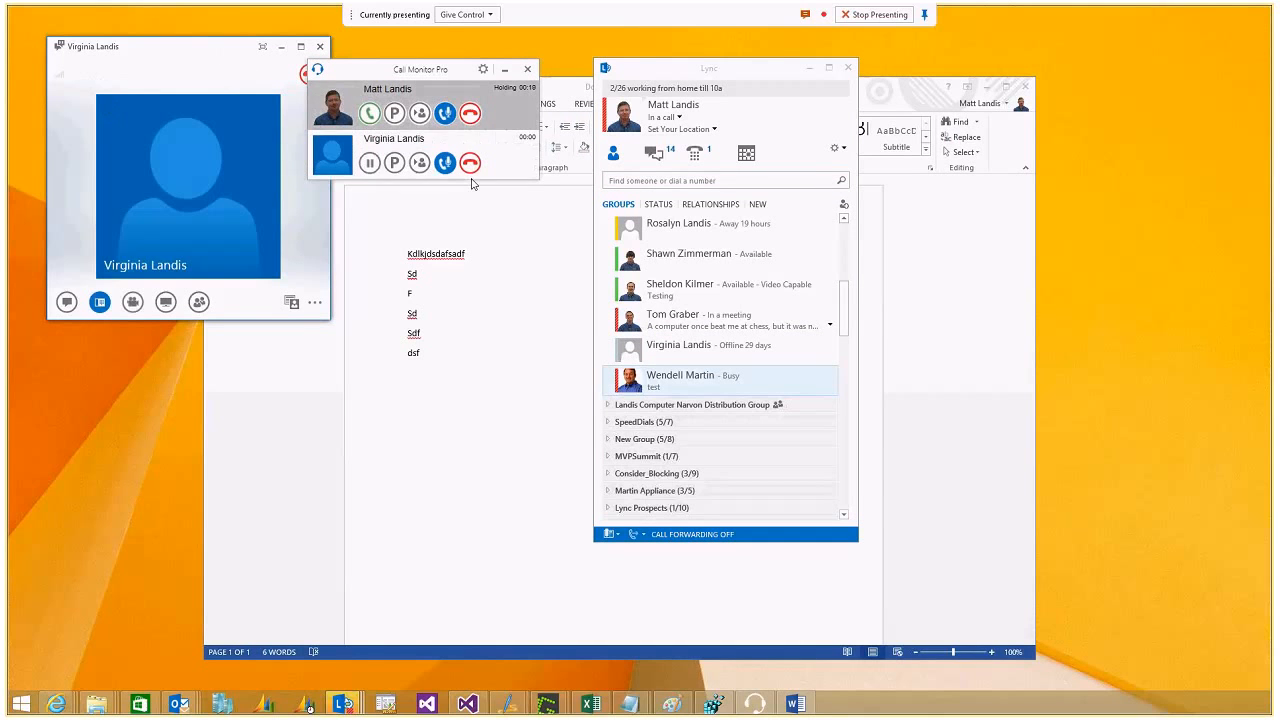
{"action": "mouse_move", "coordinate": [474, 230]}
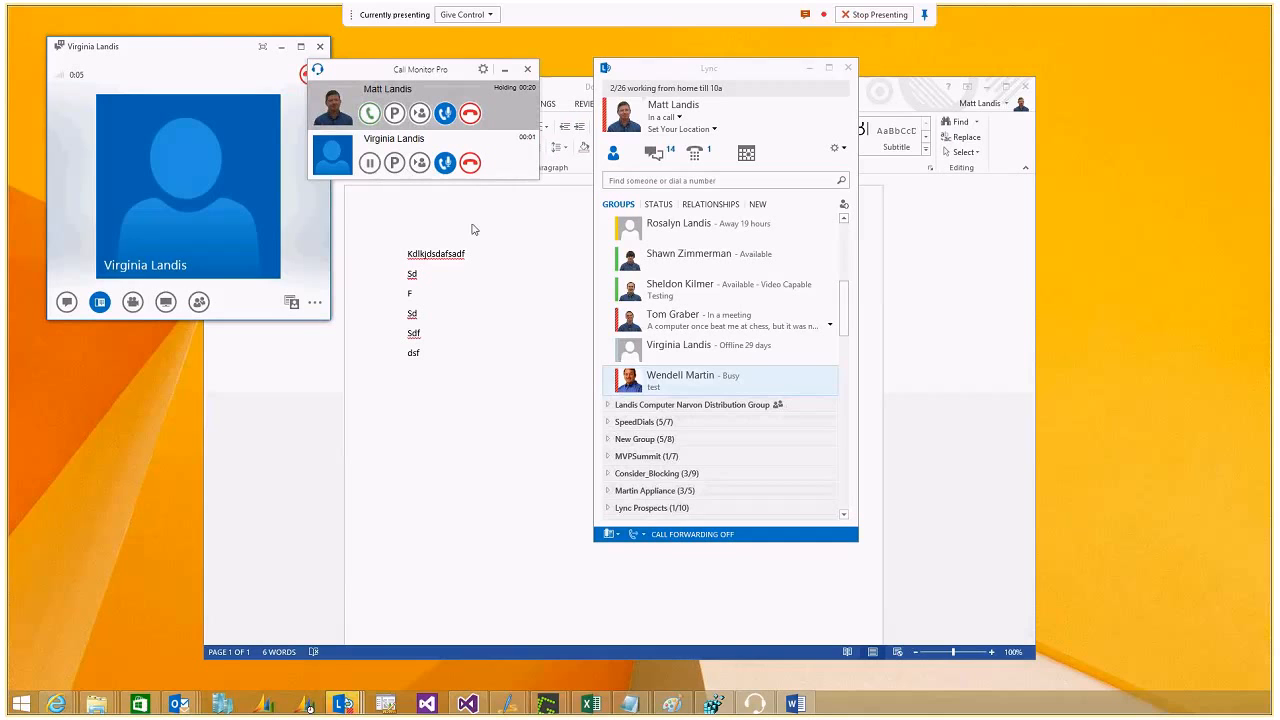
{"action": "mouse_move", "coordinate": [258, 92]}
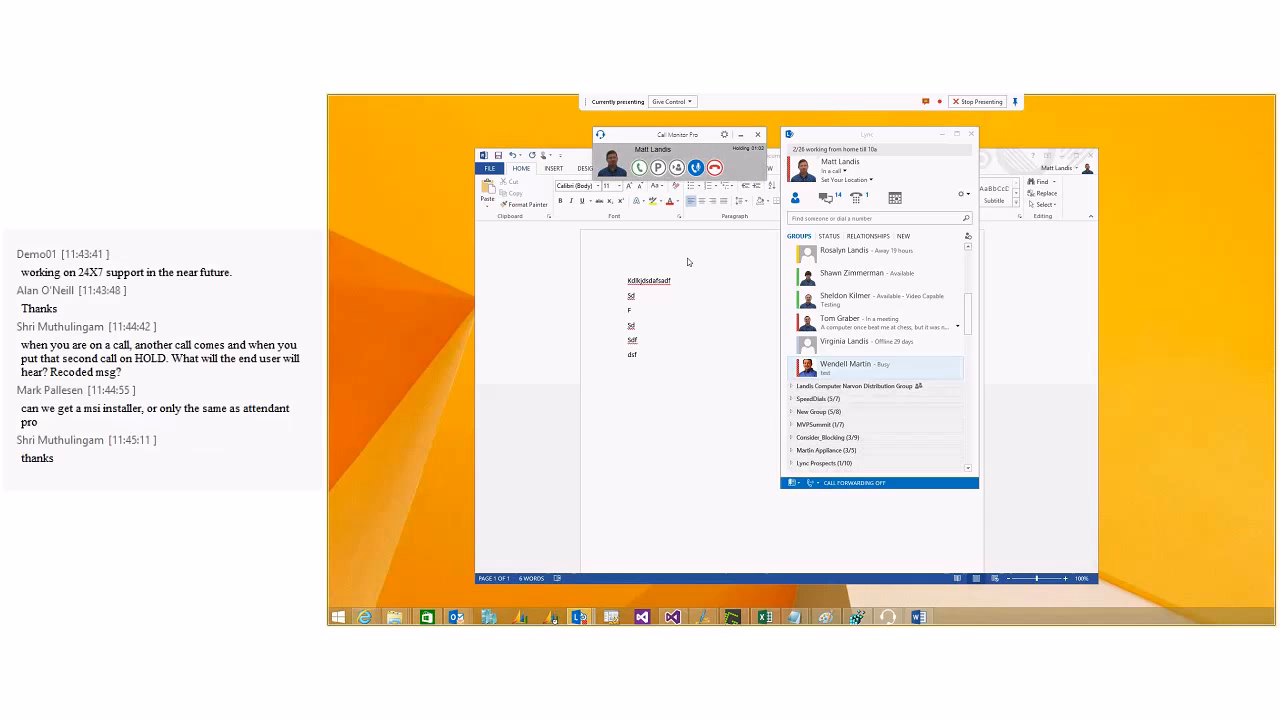
{"action": "mouse_move", "coordinate": [720, 330]}
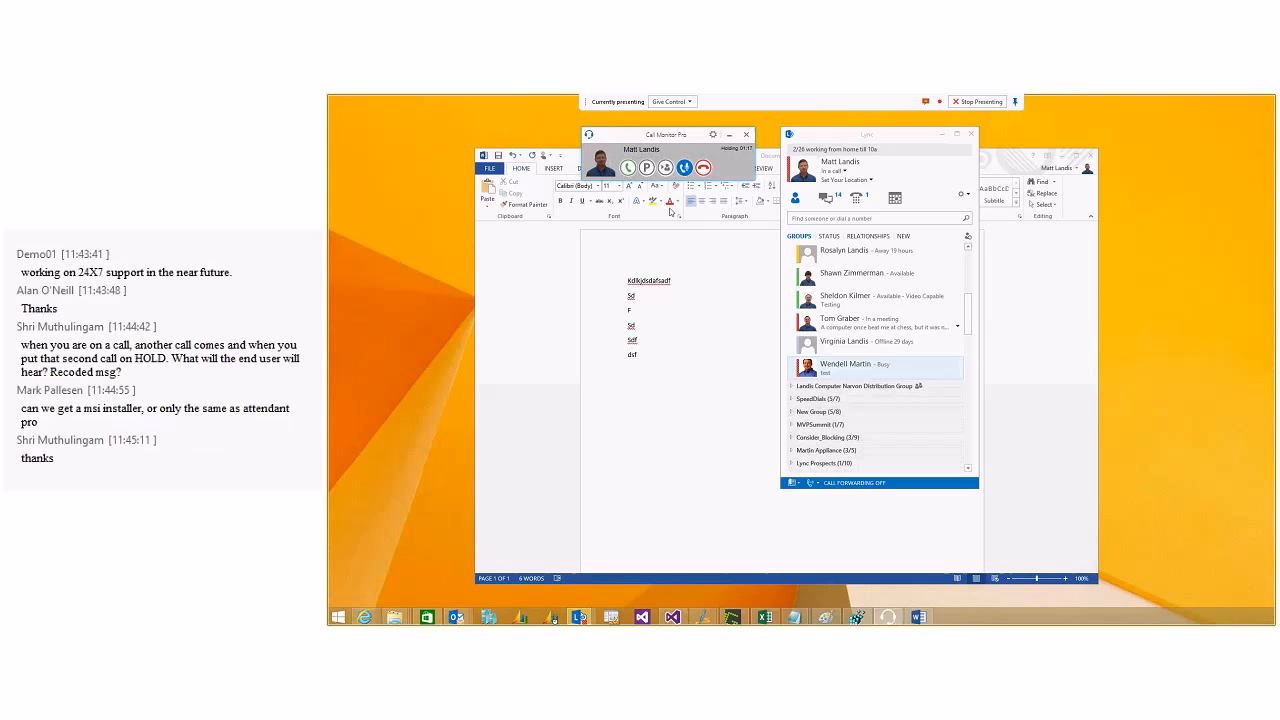
{"action": "mouse_move", "coordinate": [760, 244]}
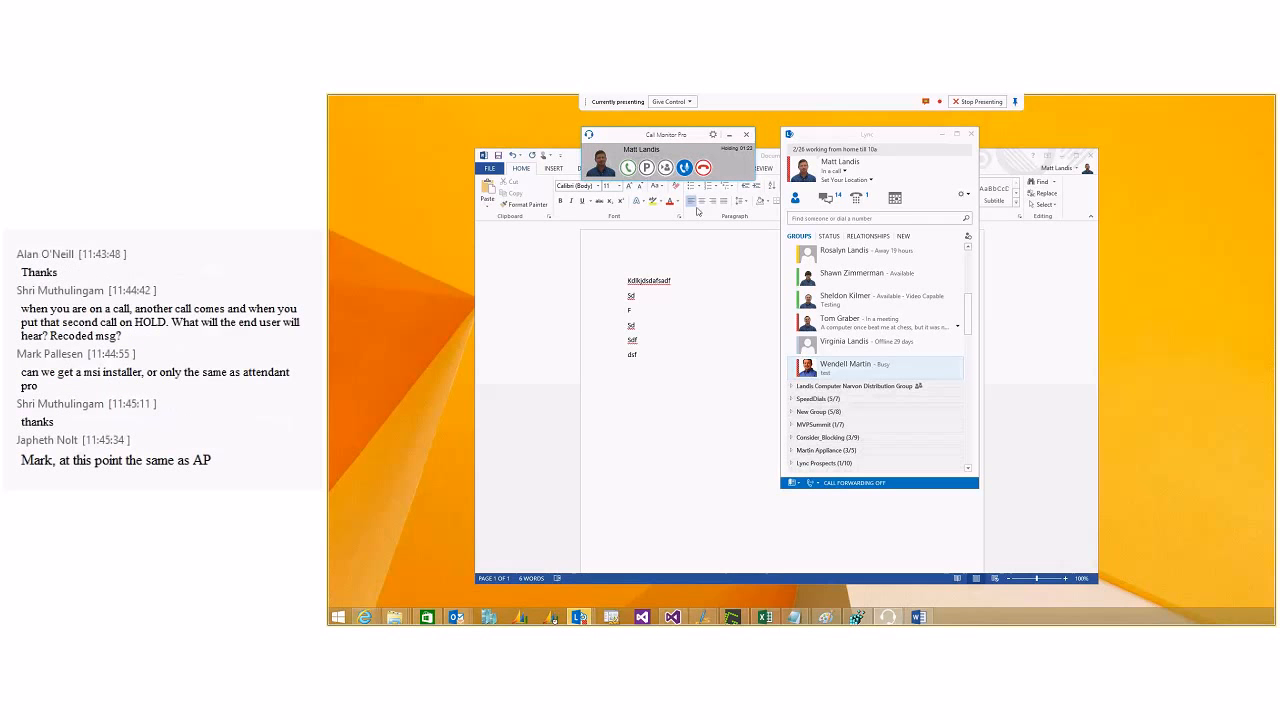
{"action": "mouse_move", "coordinate": [700, 244]}
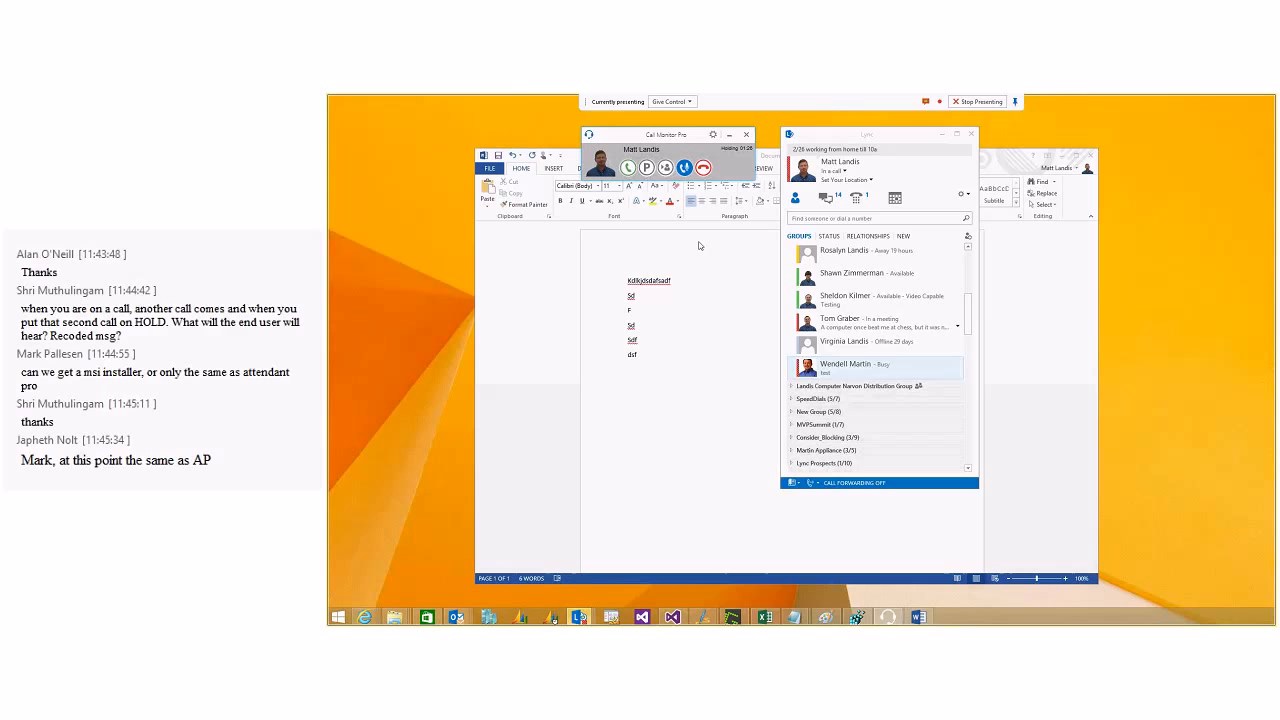
{"action": "mouse_move", "coordinate": [684, 168]}
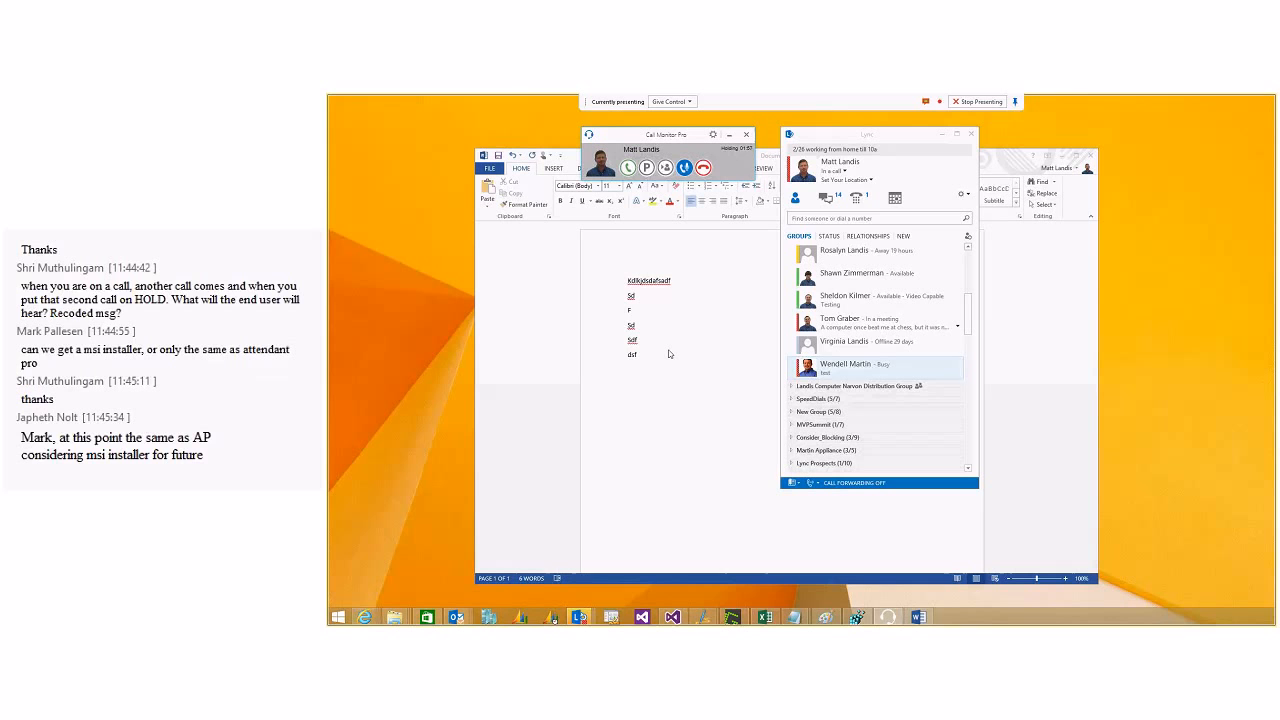
{"action": "mouse_move", "coordinate": [904, 492]}
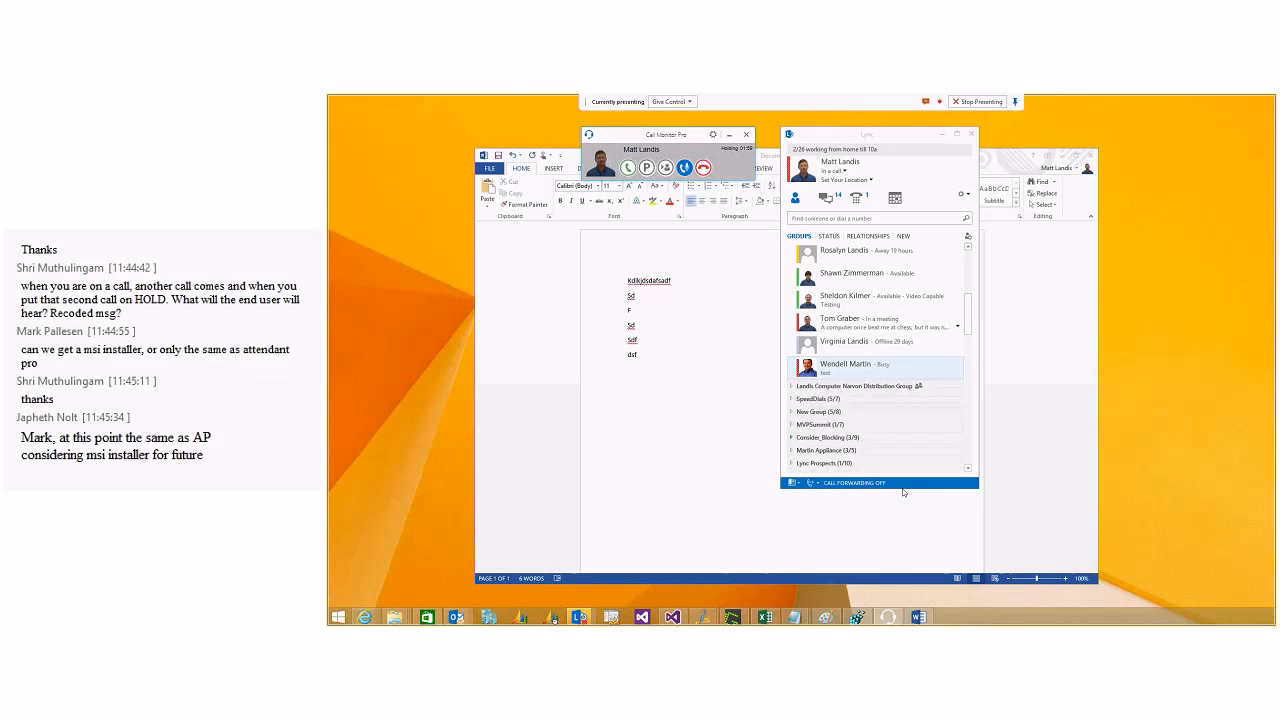